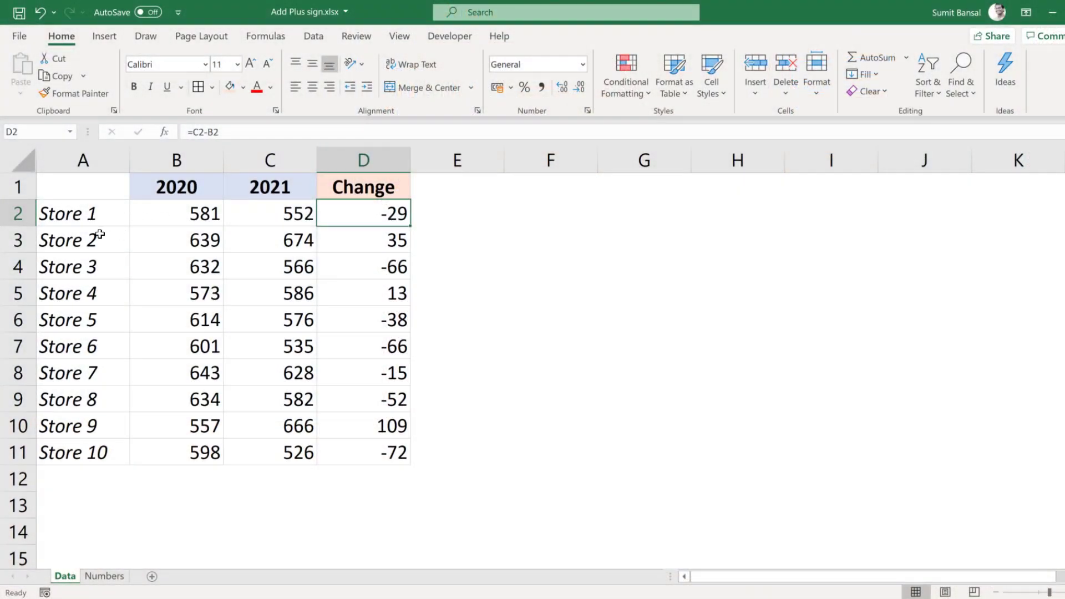
pyautogui.moveTo(183, 231)
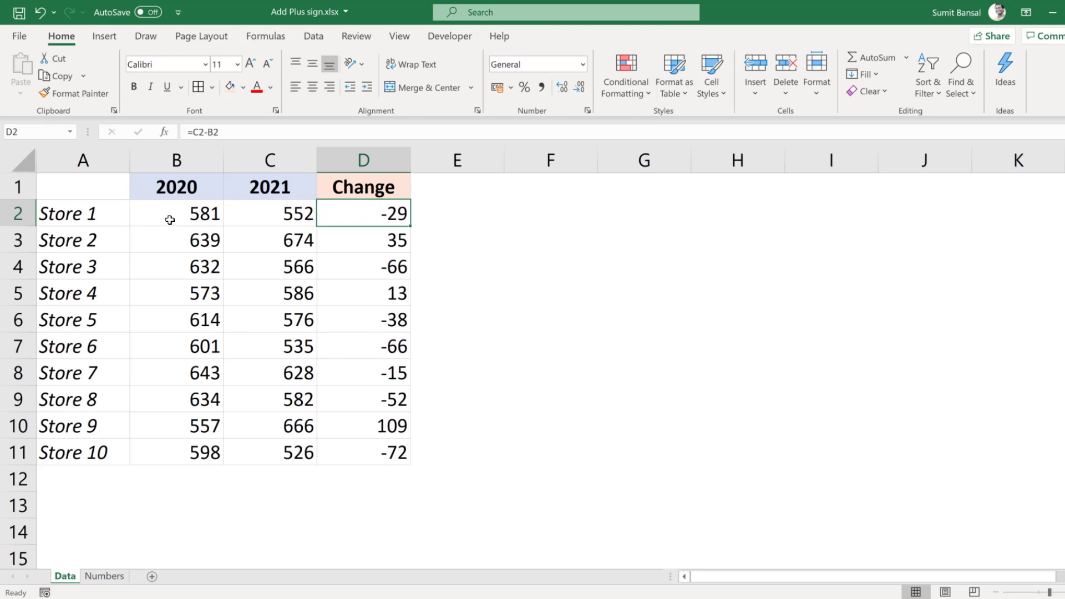
pyautogui.moveTo(313, 218)
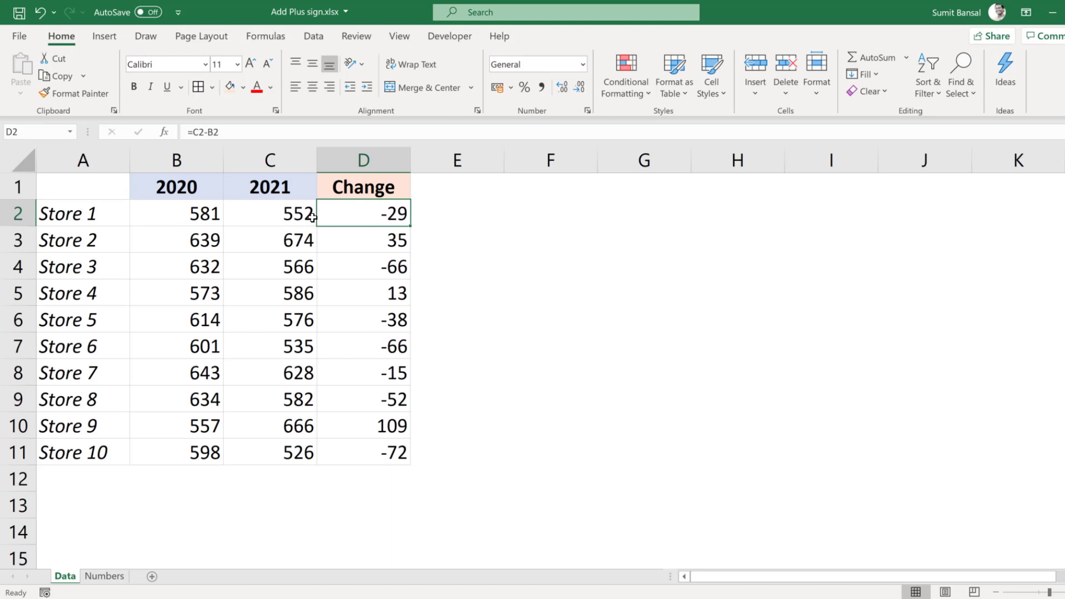
pyautogui.moveTo(343, 222)
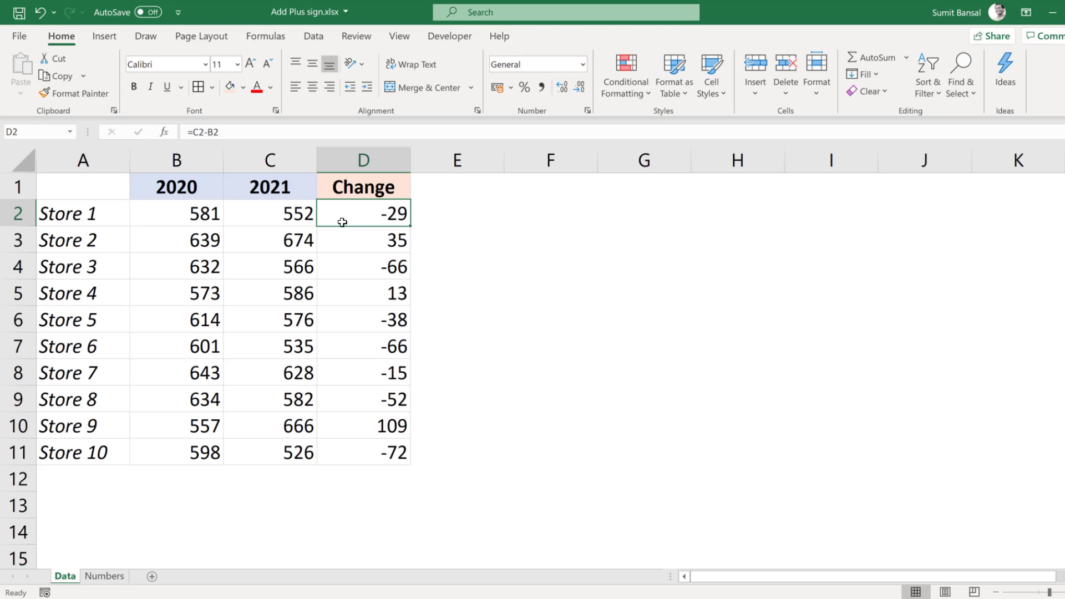
pyautogui.moveTo(372, 211)
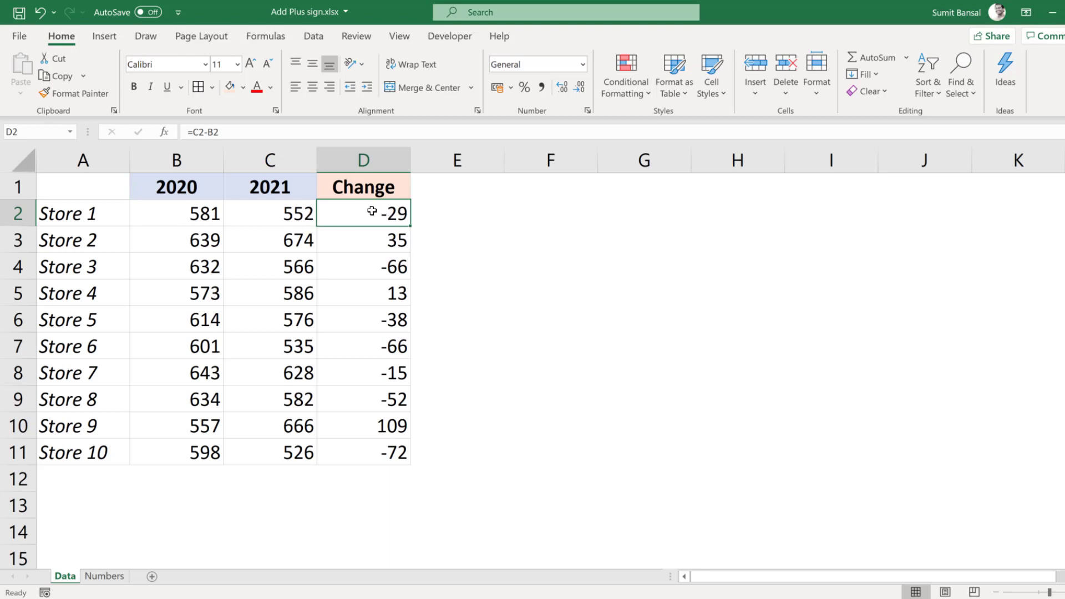
# Test typing +100 and 00100 in an empty cell to show Excel drops the plus sign and leading zeros.
pyautogui.click(363, 240)
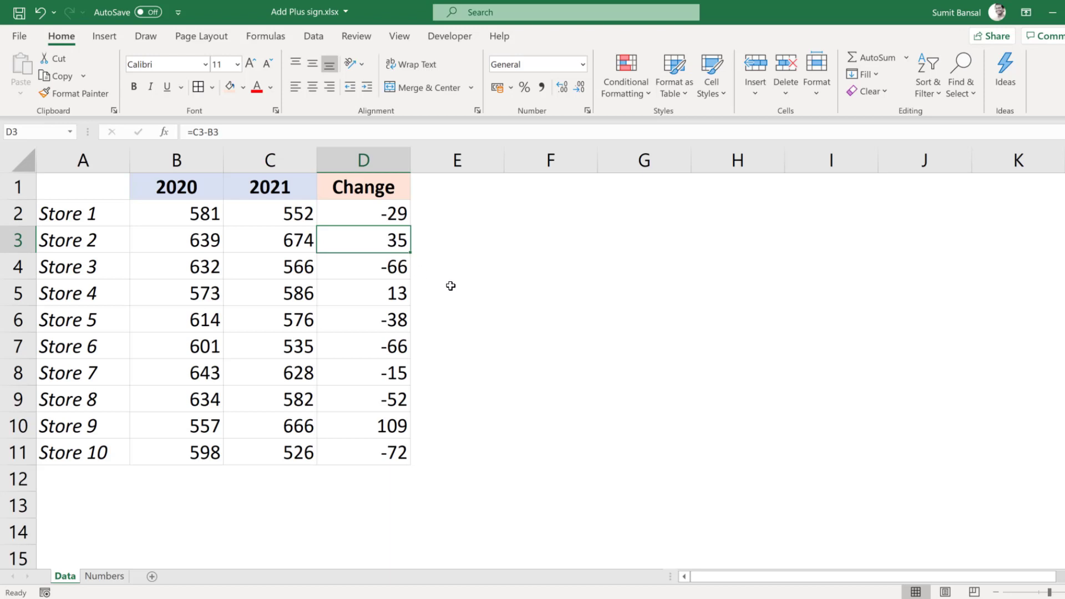
pyautogui.moveTo(467, 265)
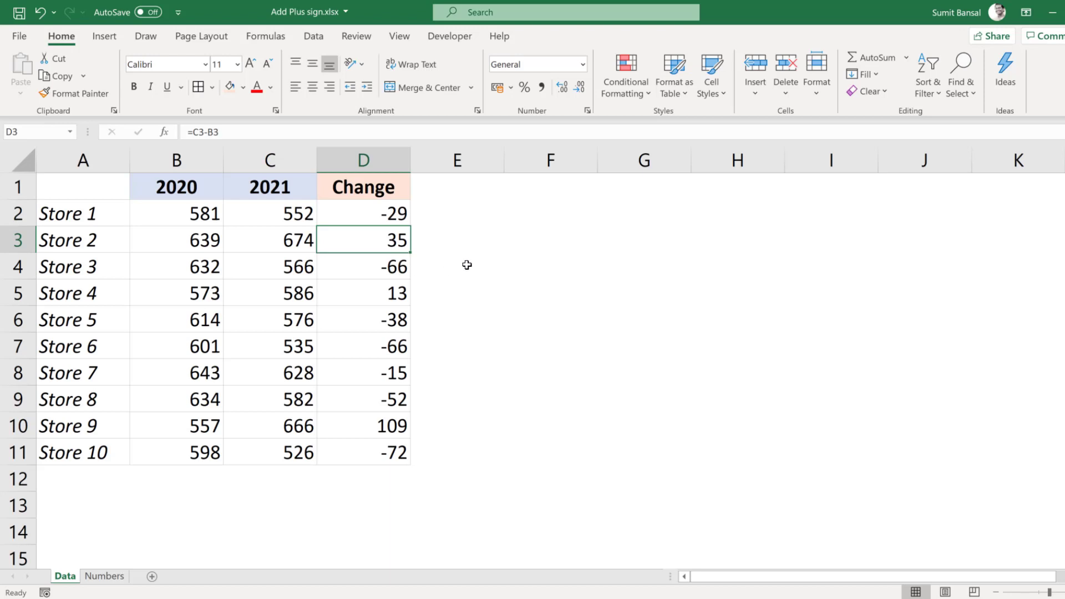
pyautogui.click(550, 240)
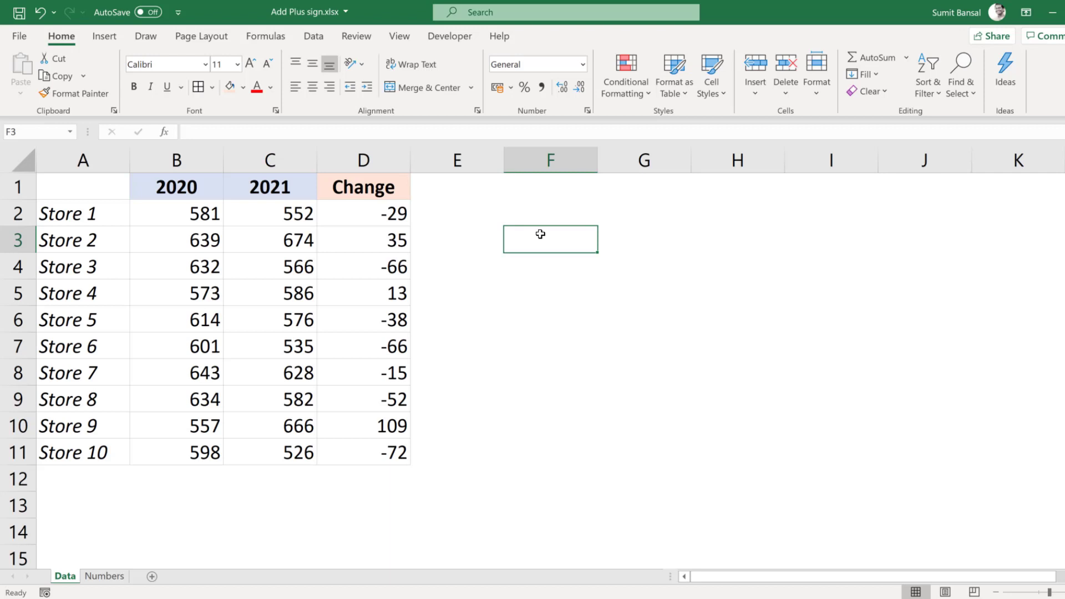
pyautogui.write('+')
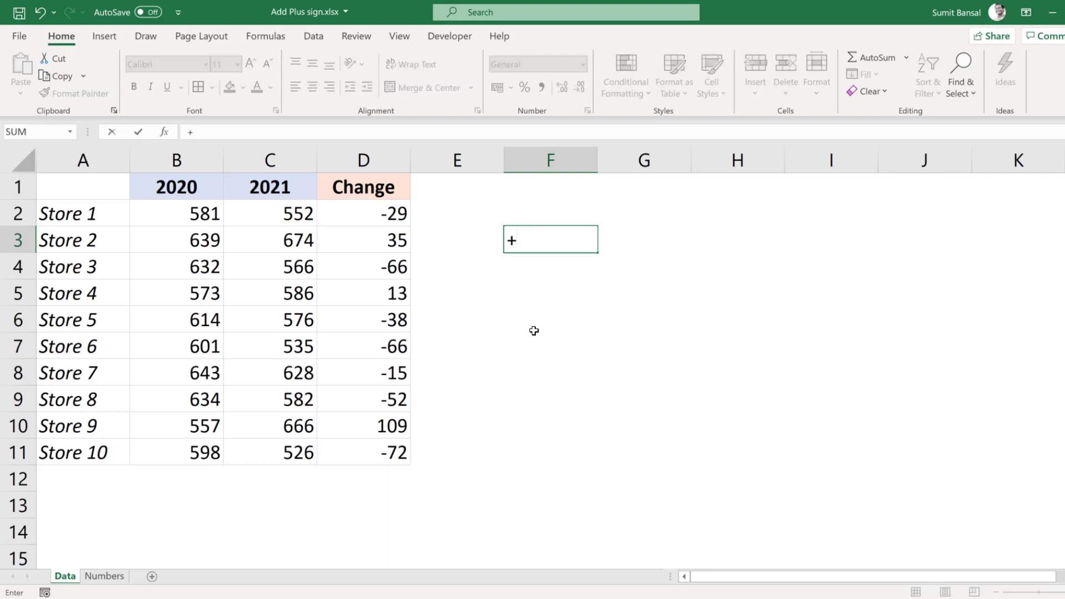
pyautogui.write('100')
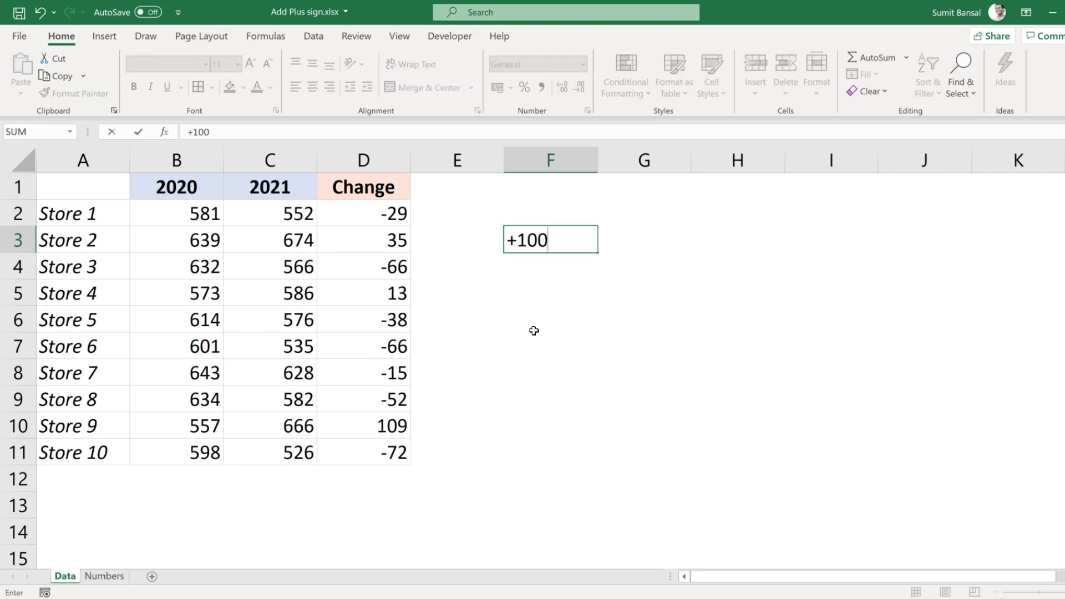
pyautogui.press('Return')
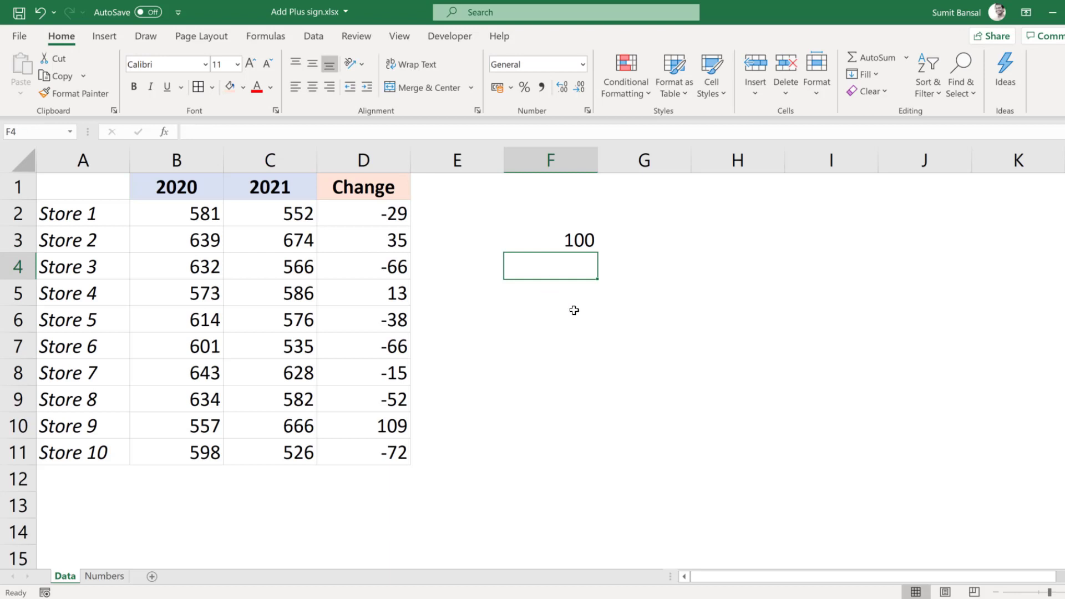
pyautogui.write('00100')
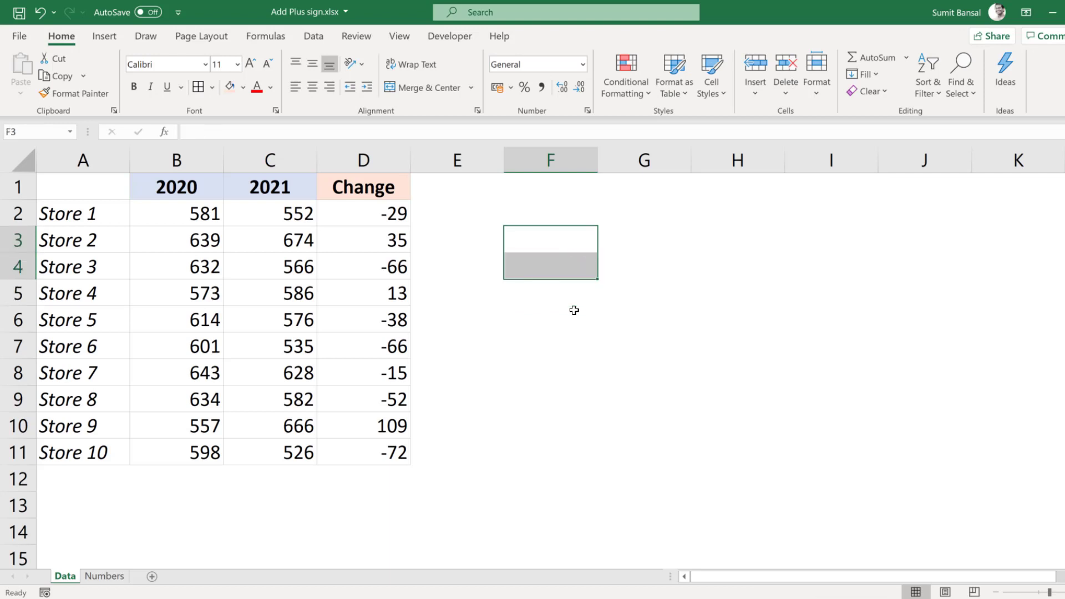
pyautogui.moveTo(355, 229)
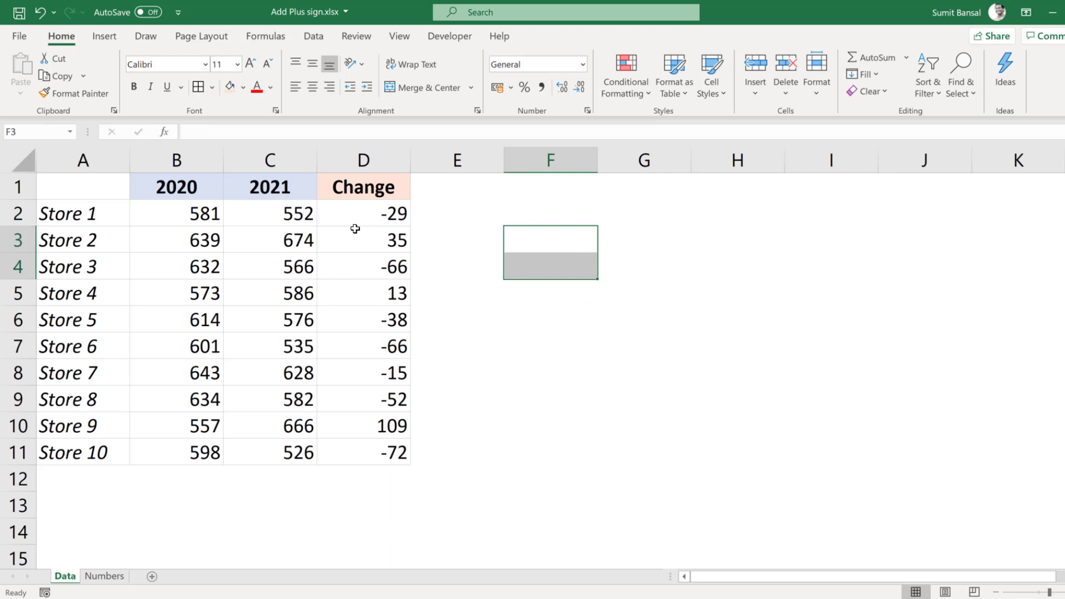
pyautogui.moveTo(364, 243)
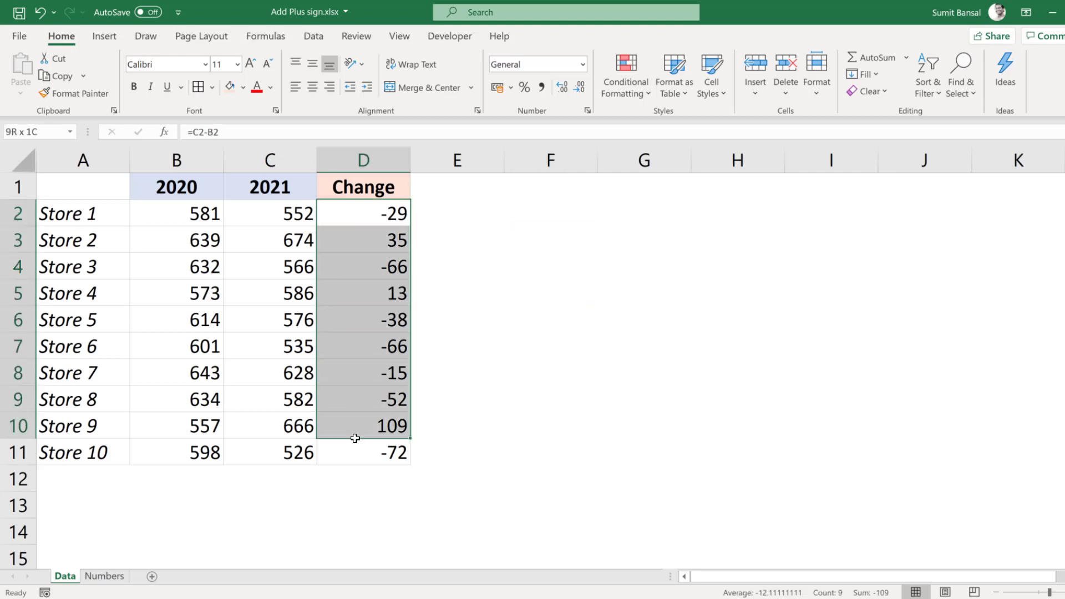
# Select the Change values D2:D11 and bring up Format Cells via the Number group launcher and Ctrl+1.
pyautogui.click(363, 452)
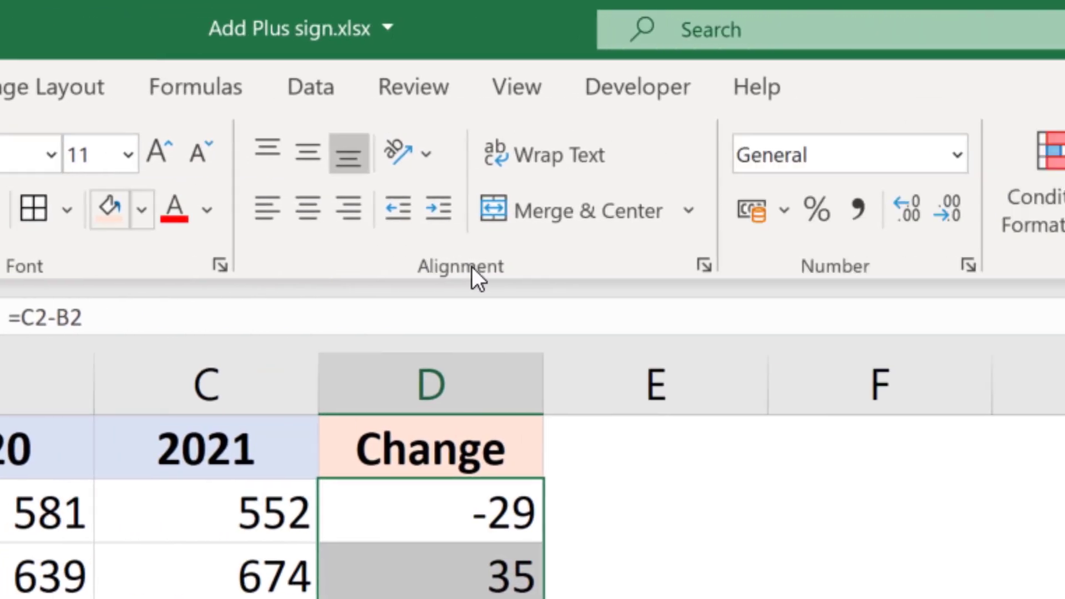
pyautogui.hscroll(3)
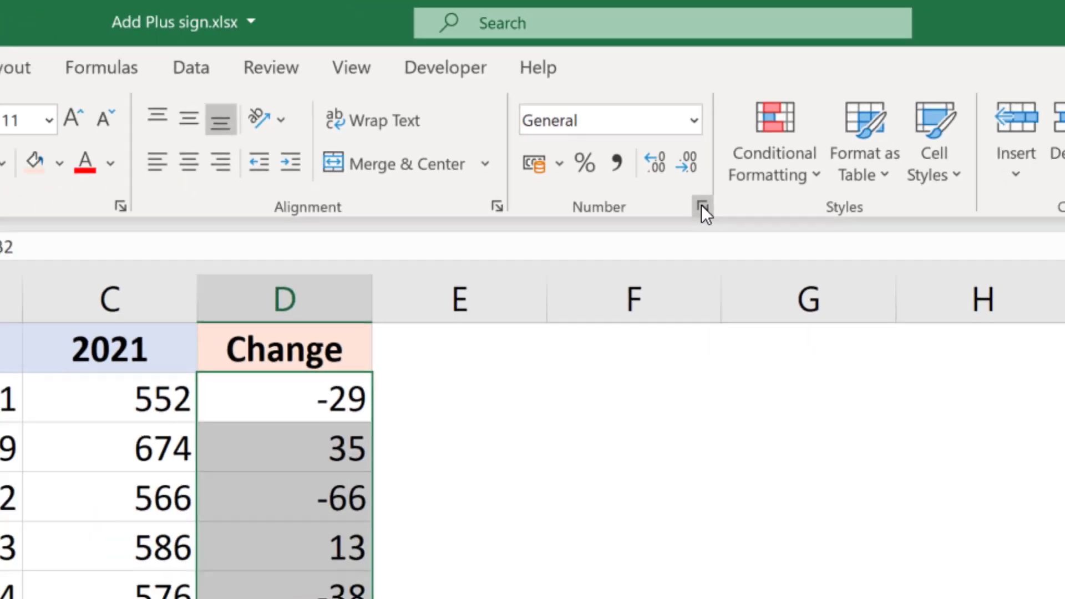
pyautogui.click(704, 208)
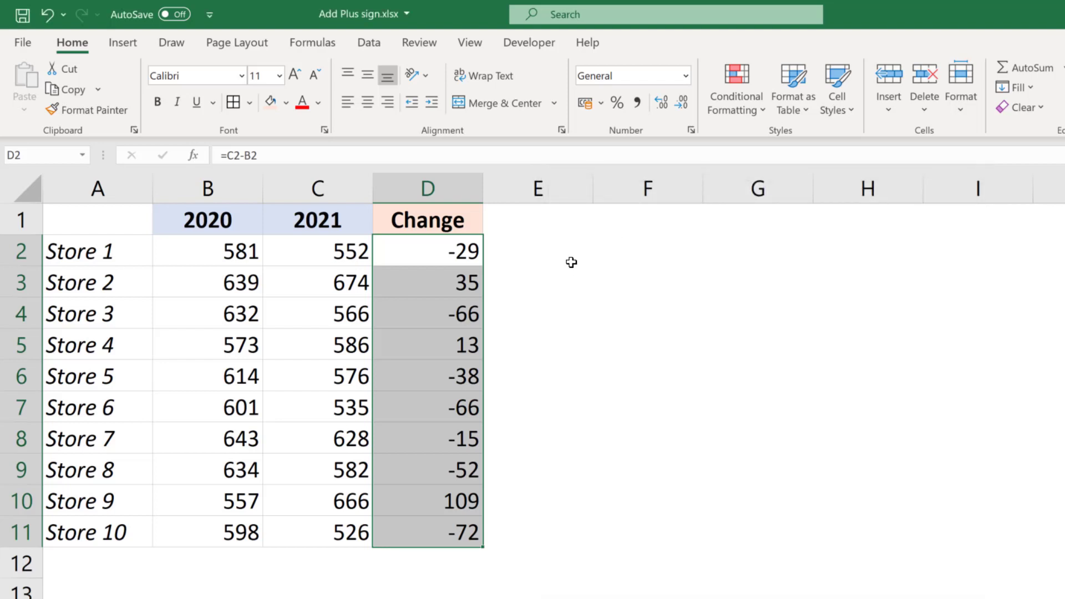
pyautogui.press('Ctrl+1')
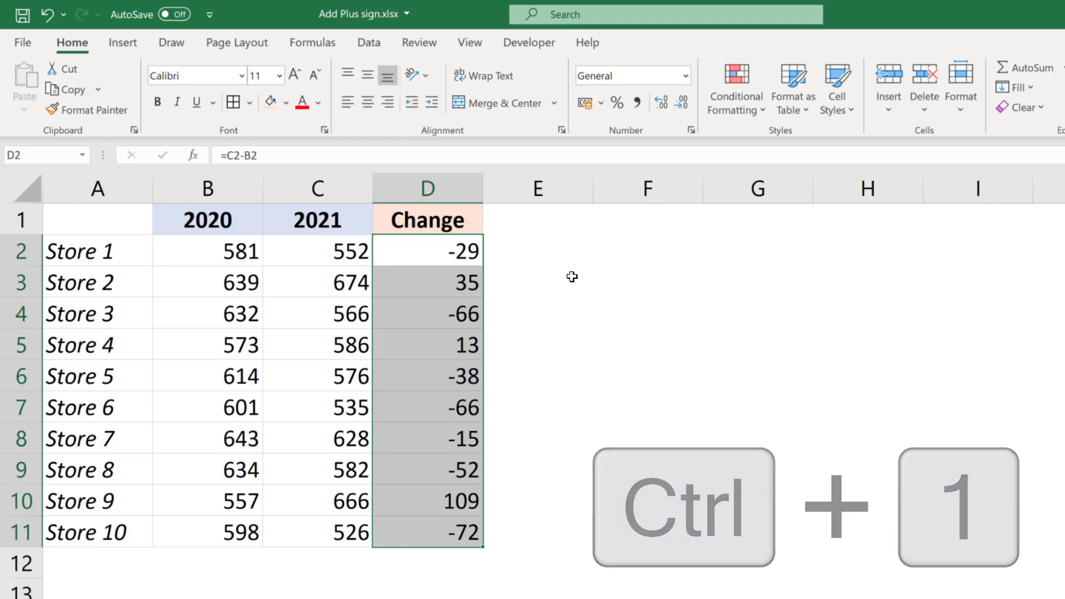
pyautogui.press('ctrl+1')
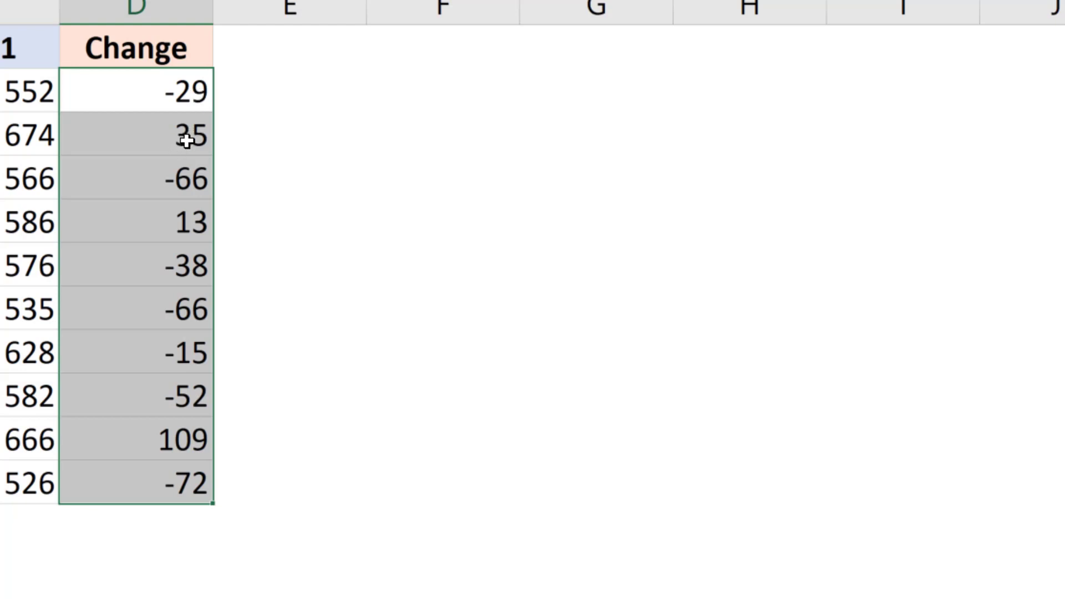
pyautogui.moveTo(264, 109)
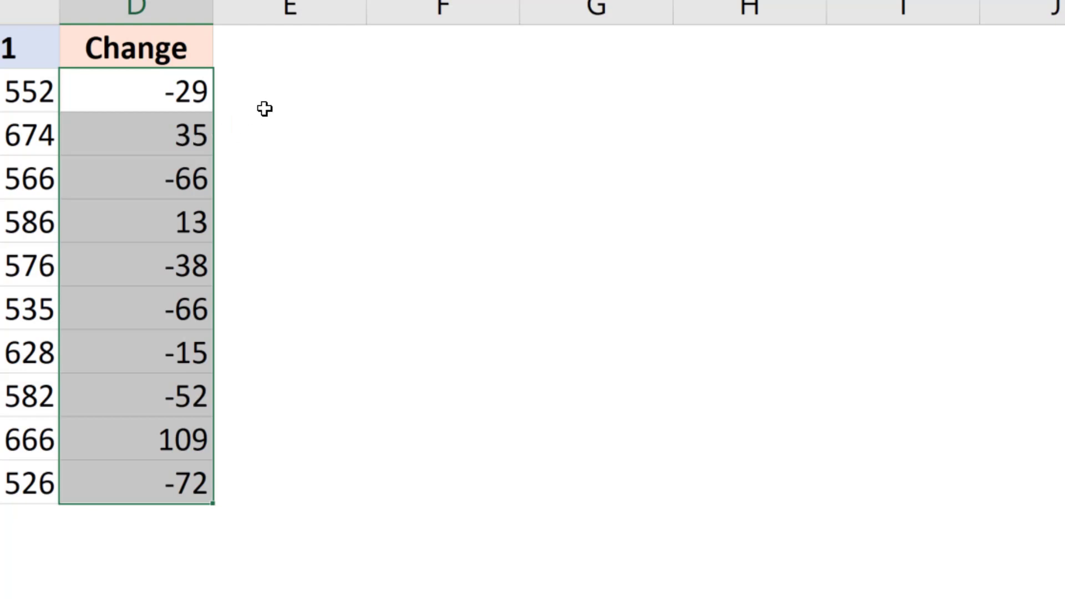
pyautogui.moveTo(300, 92)
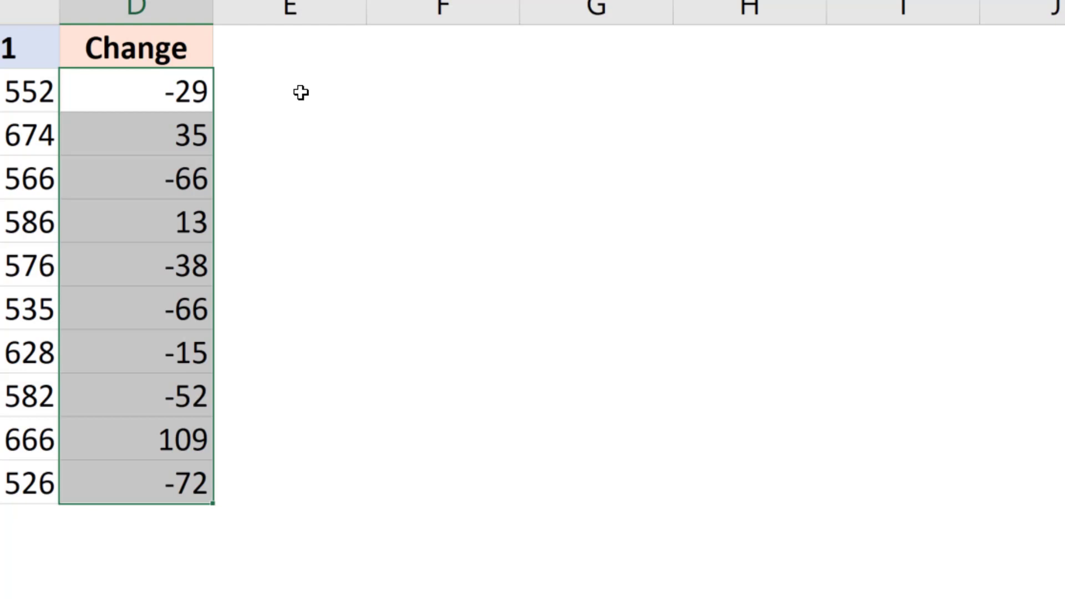
pyautogui.moveTo(173, 102)
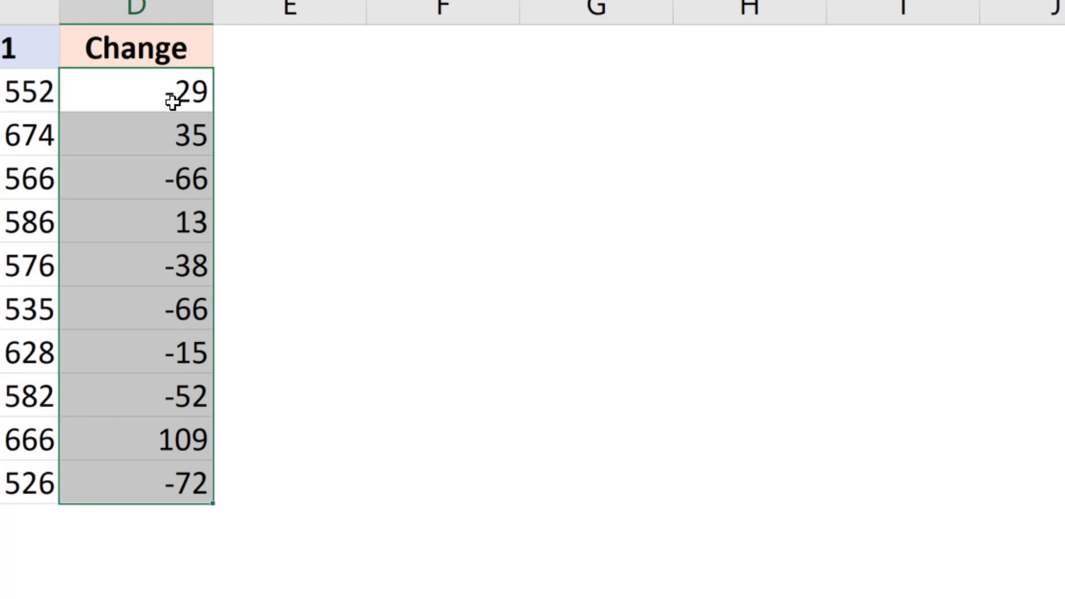
pyautogui.moveTo(164, 138)
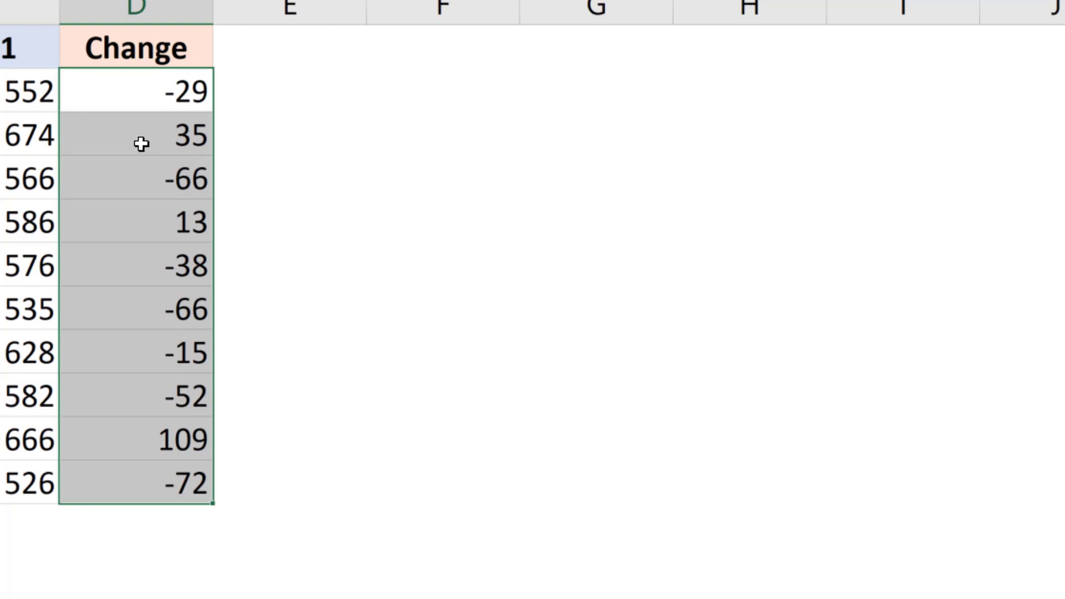
# Apply the custom format +0;-0;0 so positives show +35, +109, then check the Store 2 value in D3.
pyautogui.press('ctrl+1')
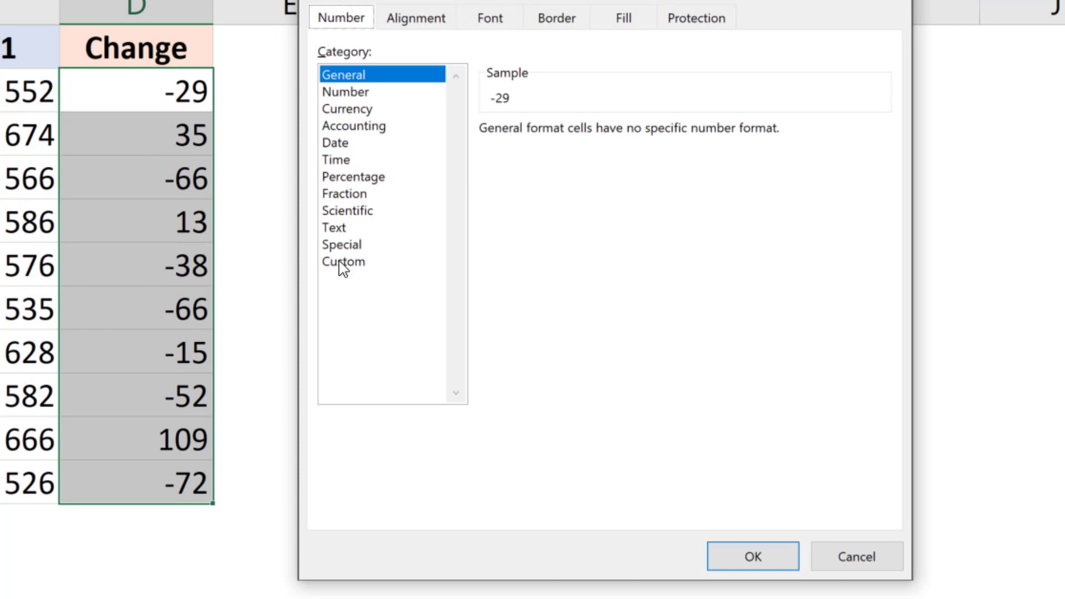
pyautogui.click(343, 262)
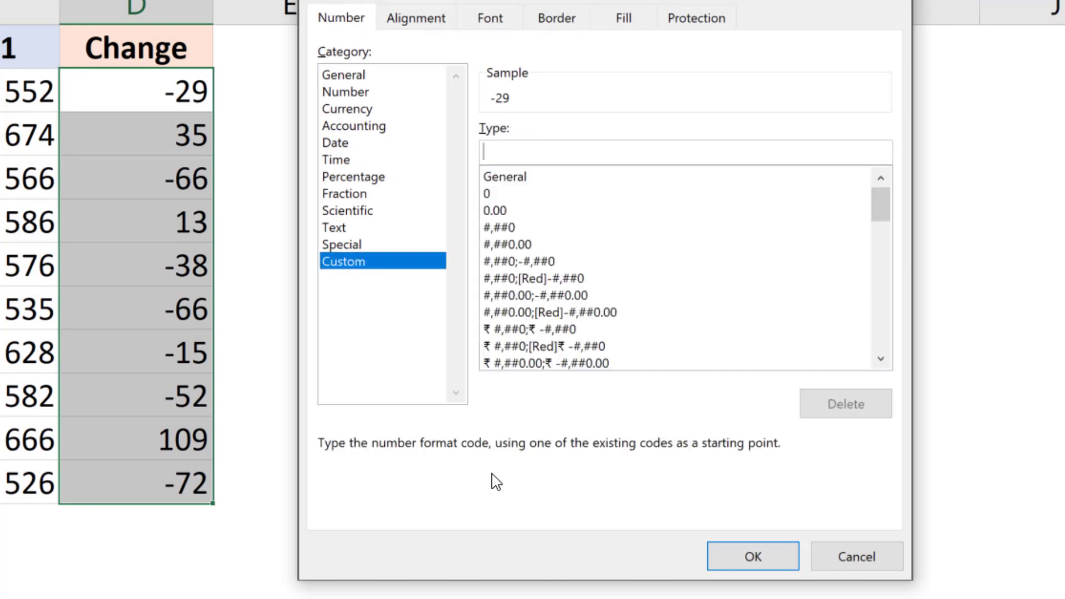
pyautogui.write('+')
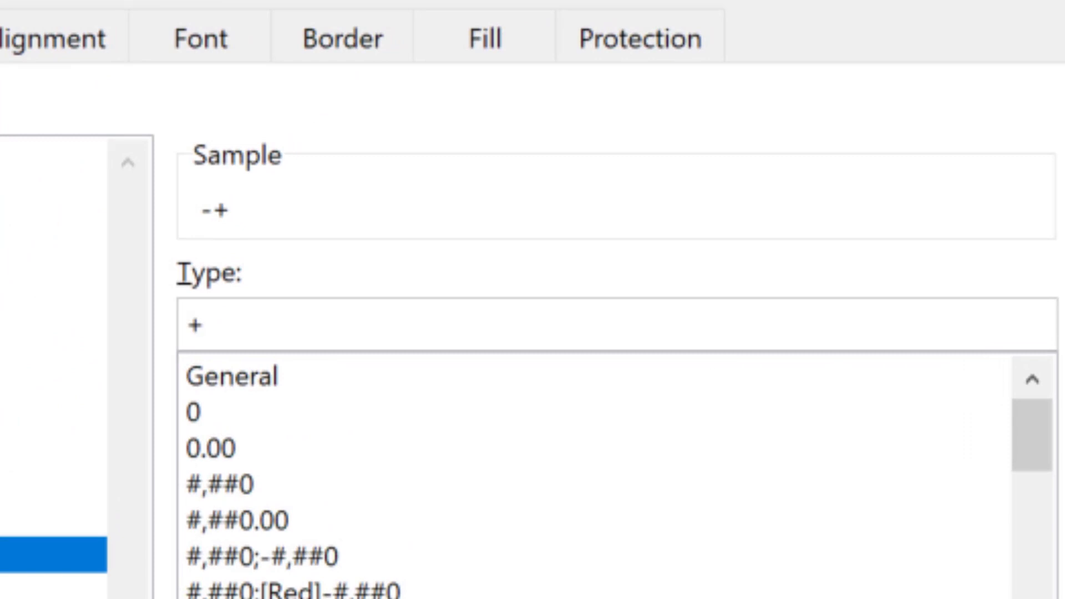
pyautogui.write('0;')
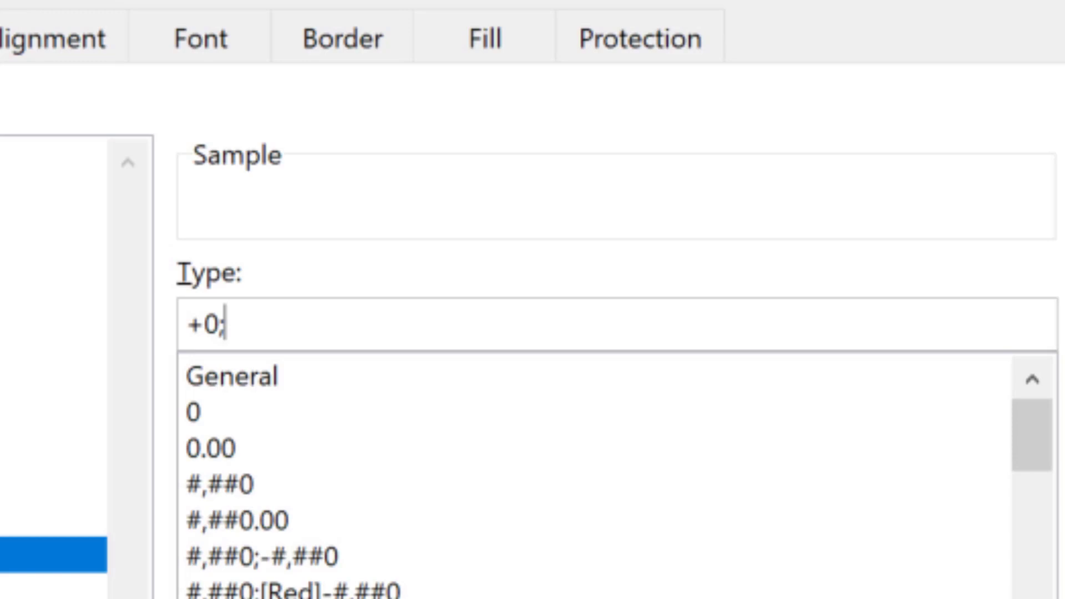
pyautogui.write('-')
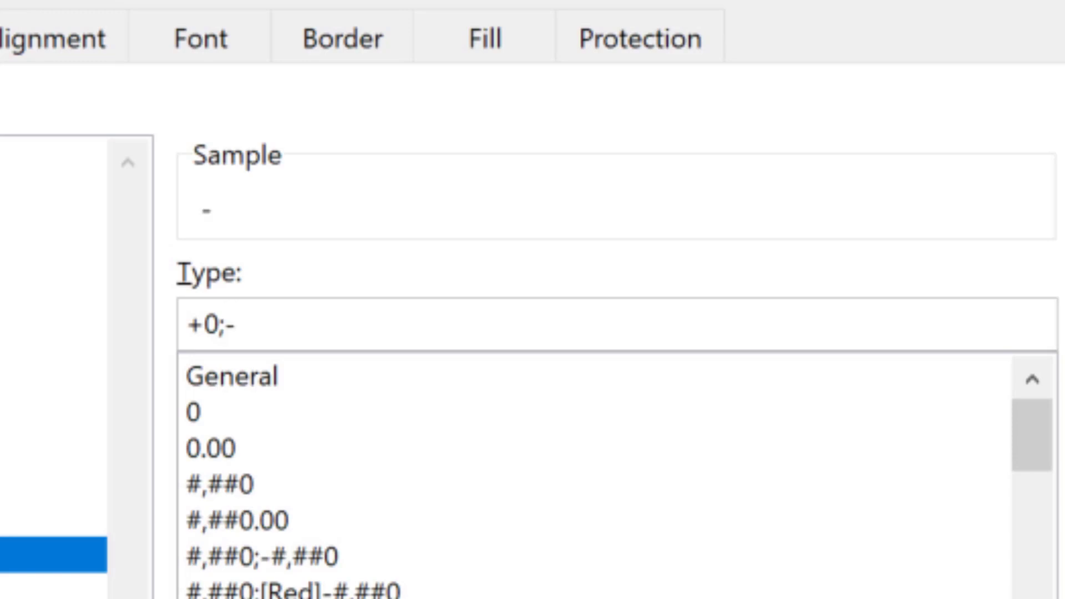
pyautogui.write('0')
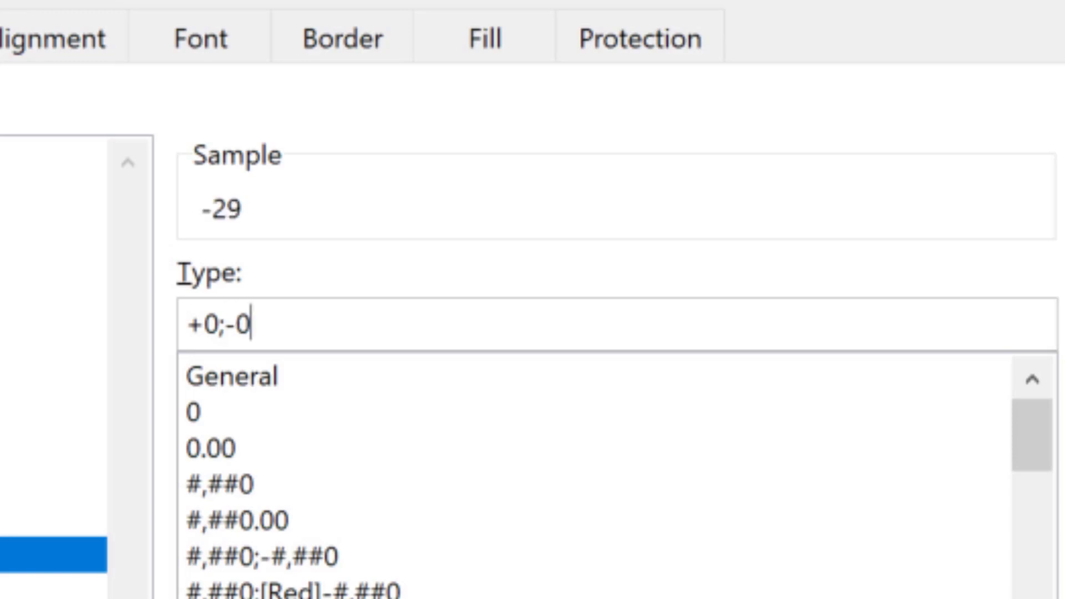
pyautogui.write(';0')
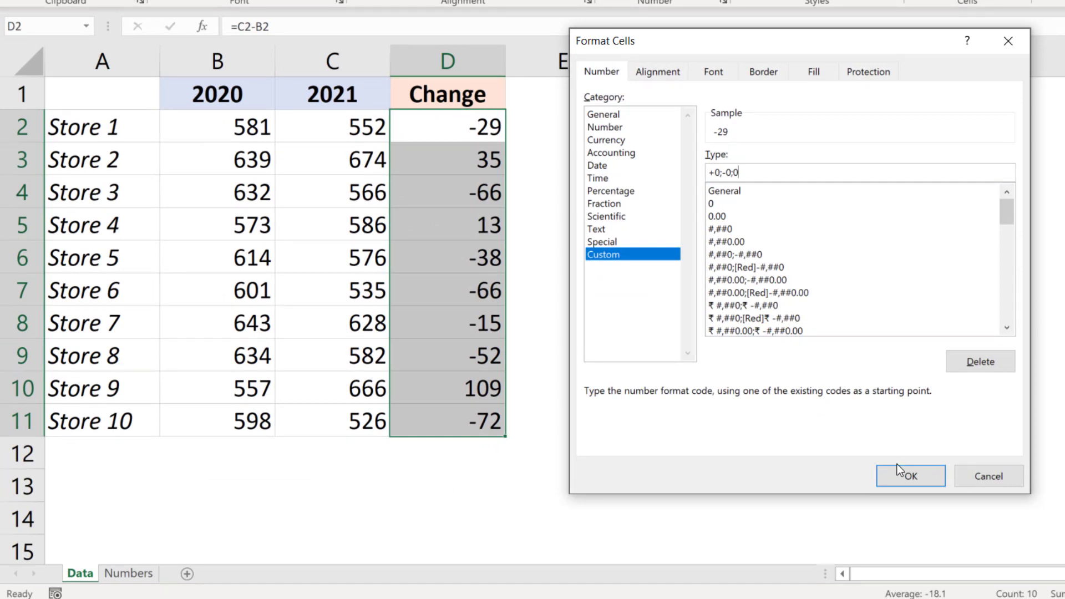
pyautogui.click(909, 476)
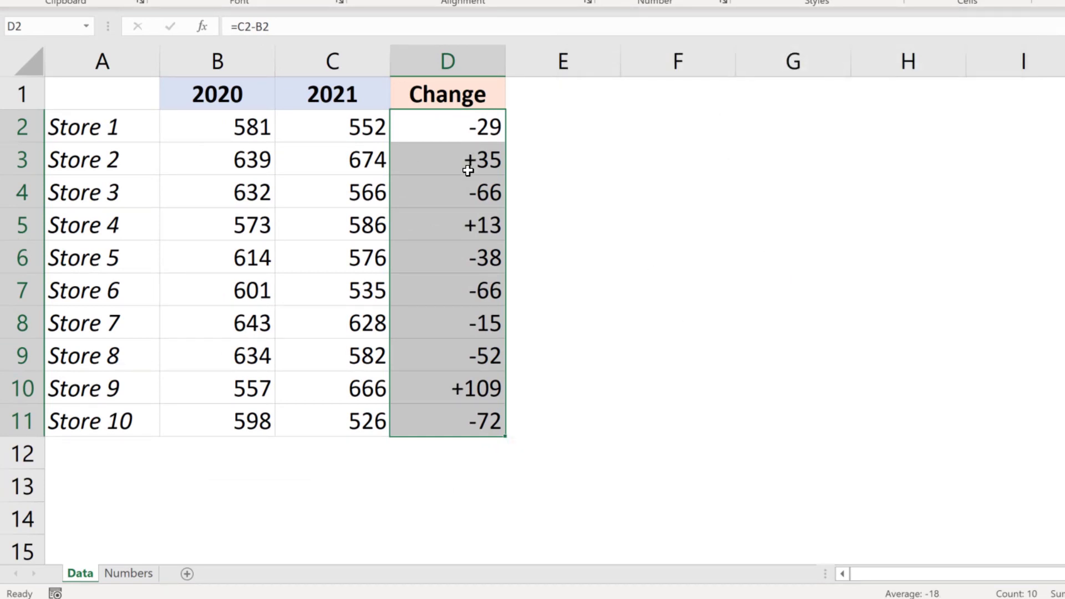
pyautogui.moveTo(465, 115)
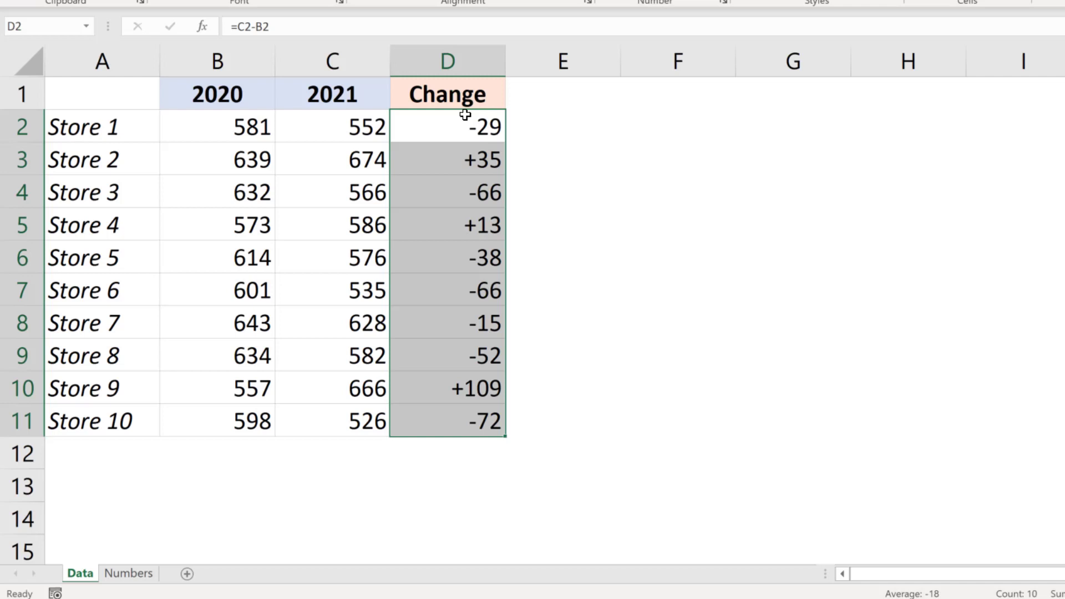
pyautogui.moveTo(486, 165)
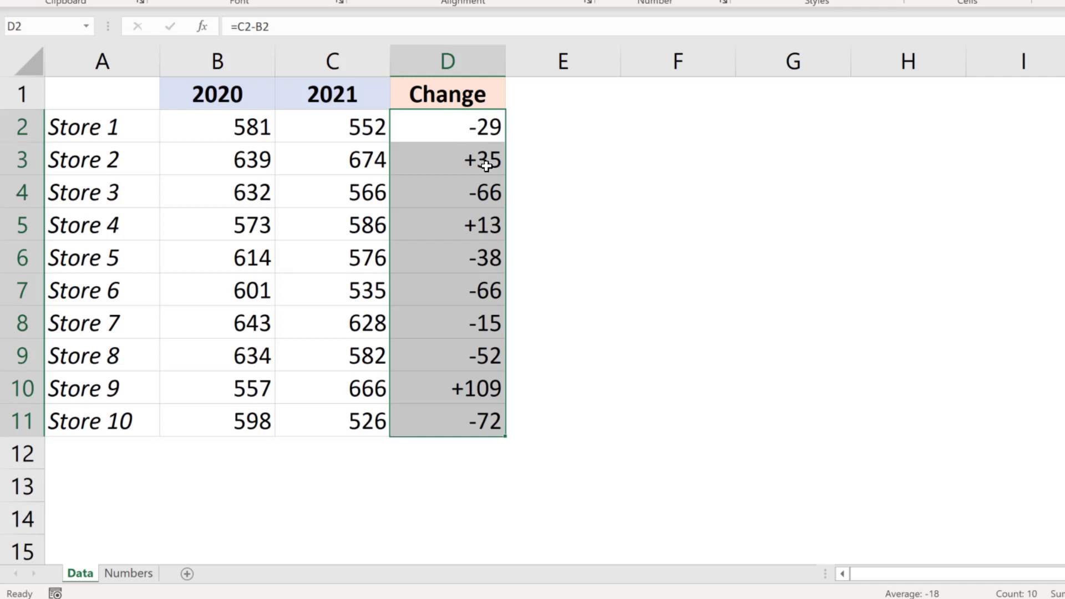
pyautogui.moveTo(448, 176)
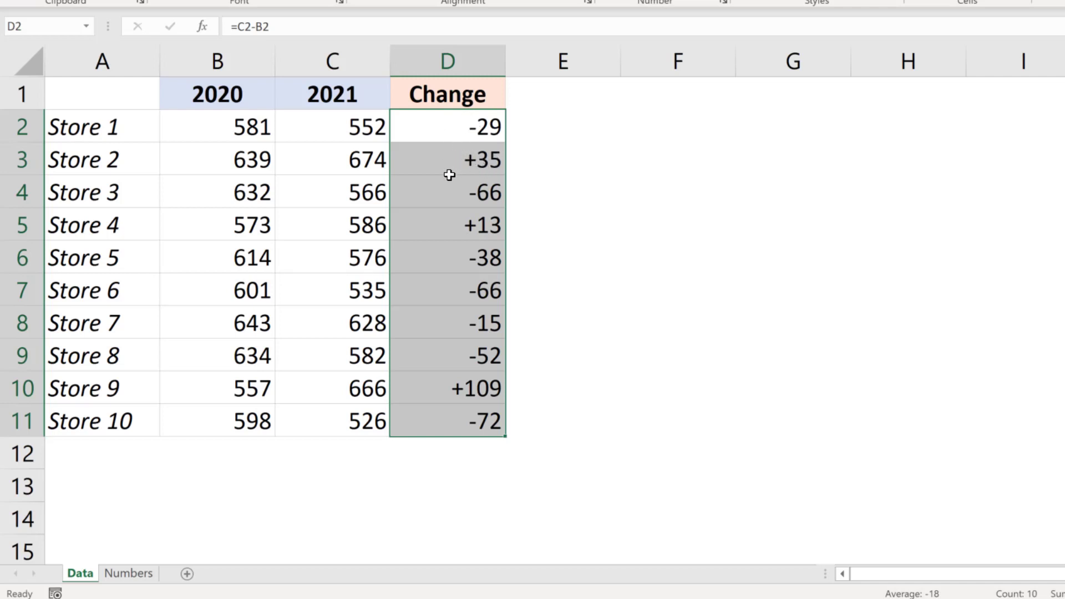
pyautogui.moveTo(465, 165)
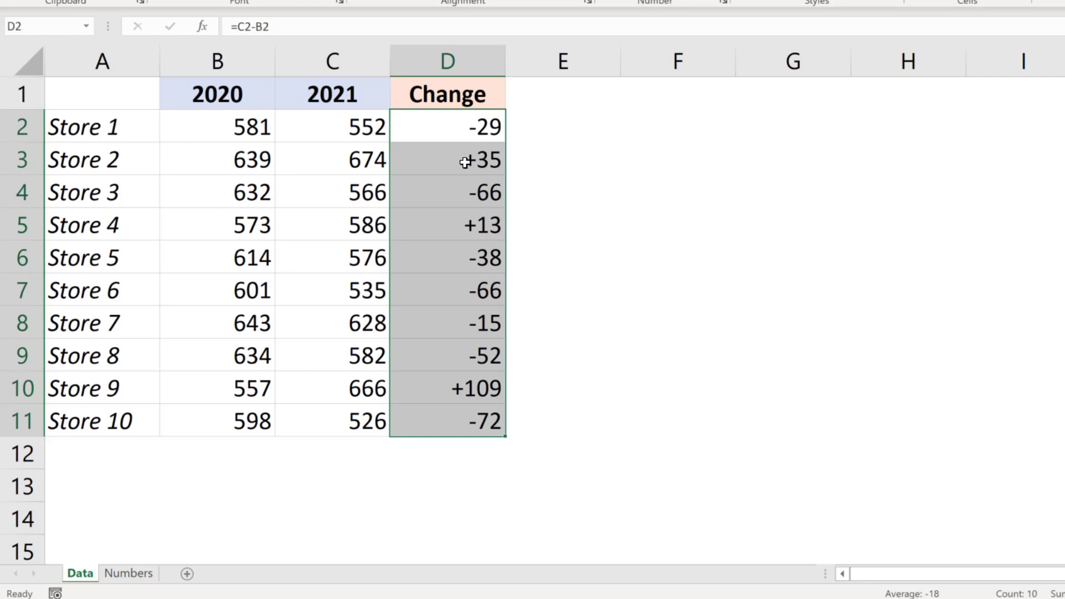
pyautogui.moveTo(426, 173)
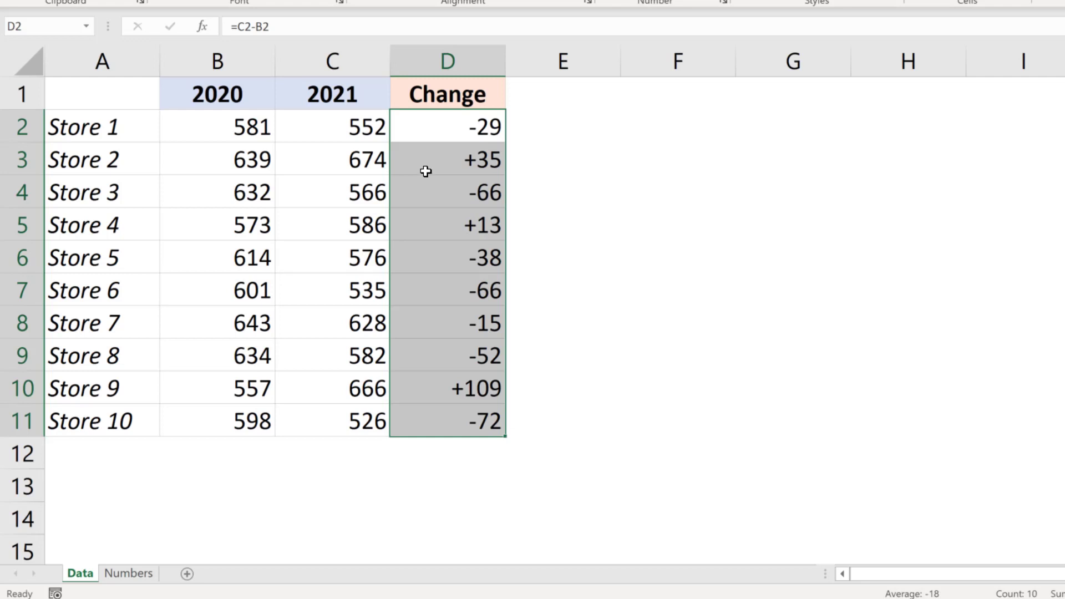
pyautogui.click(447, 159)
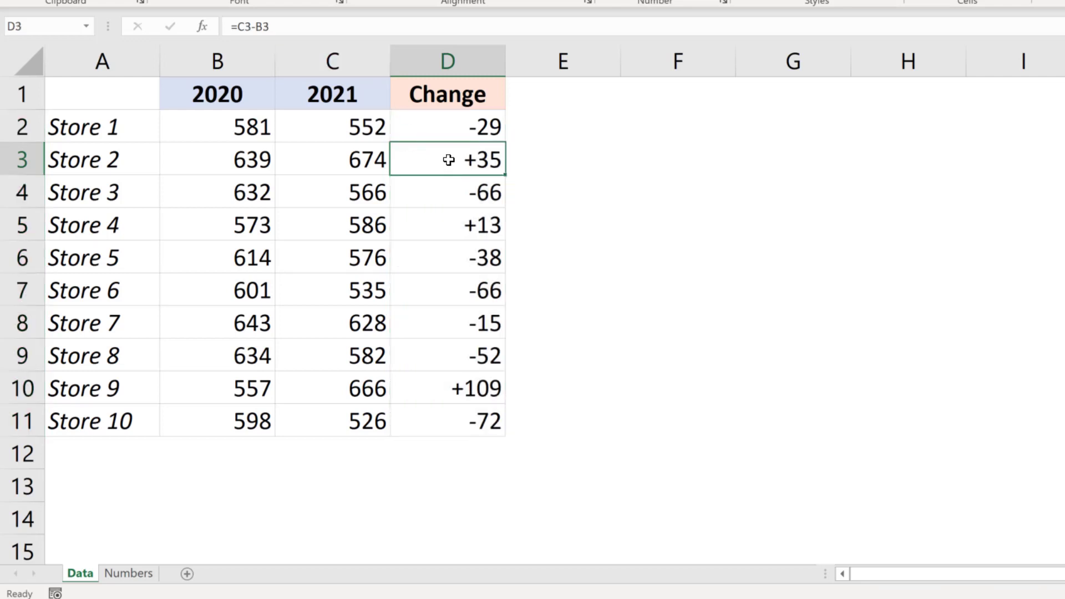
pyautogui.moveTo(437, 166)
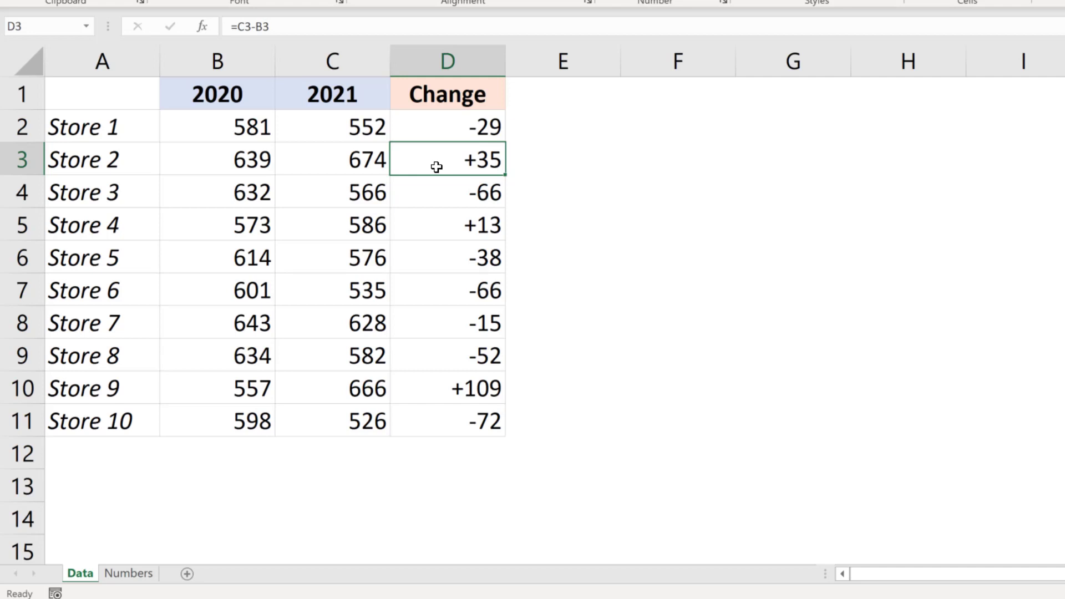
pyautogui.moveTo(453, 161)
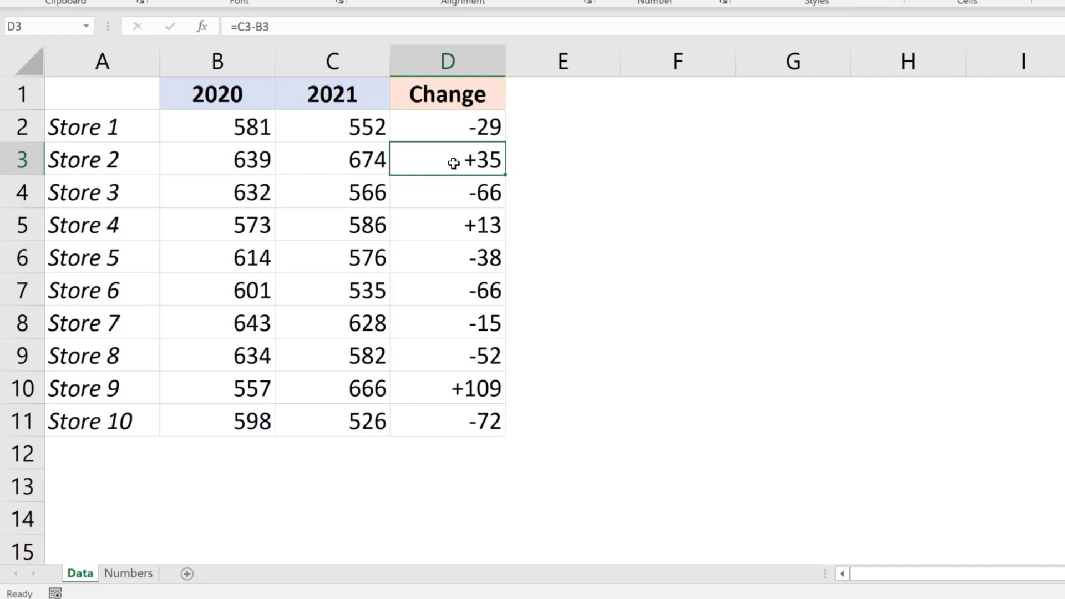
pyautogui.moveTo(464, 165)
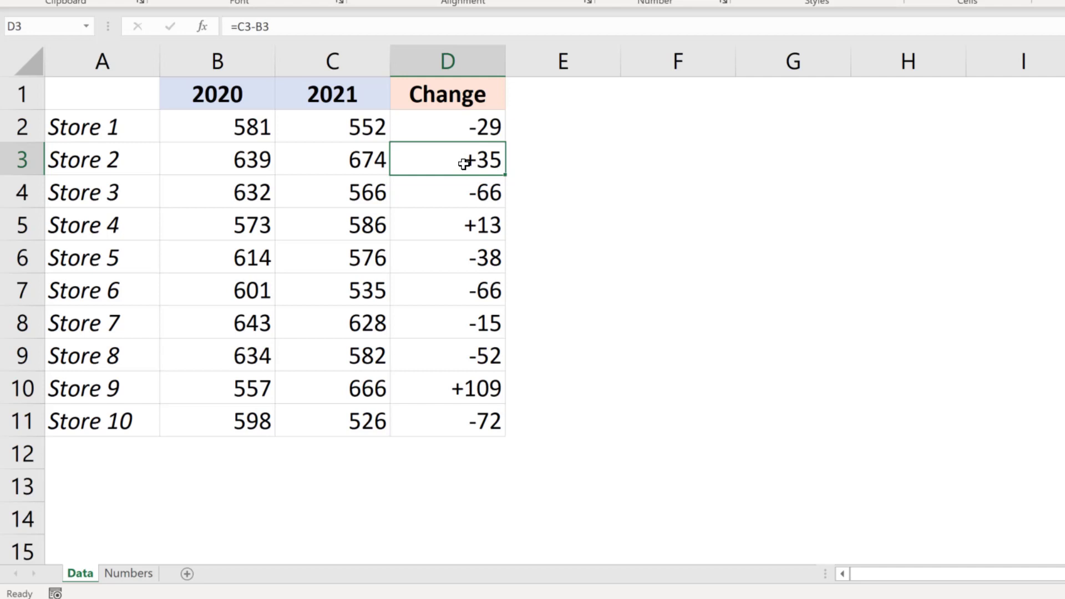
# Switch to the Numbers sheet and cancel typing +91 directly into A2.
pyautogui.click(129, 573)
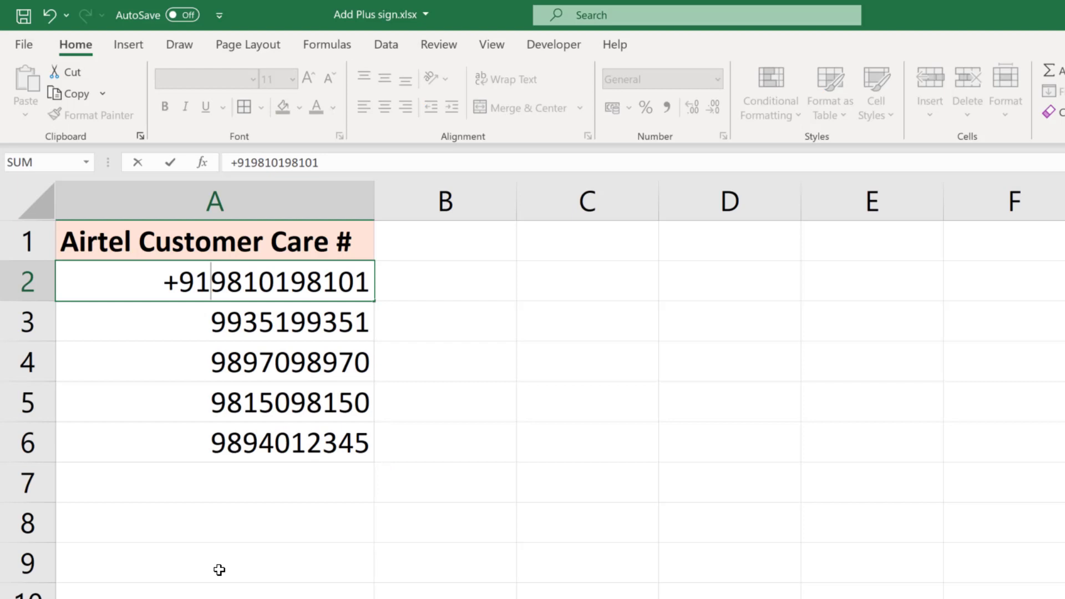
pyautogui.press('Return')
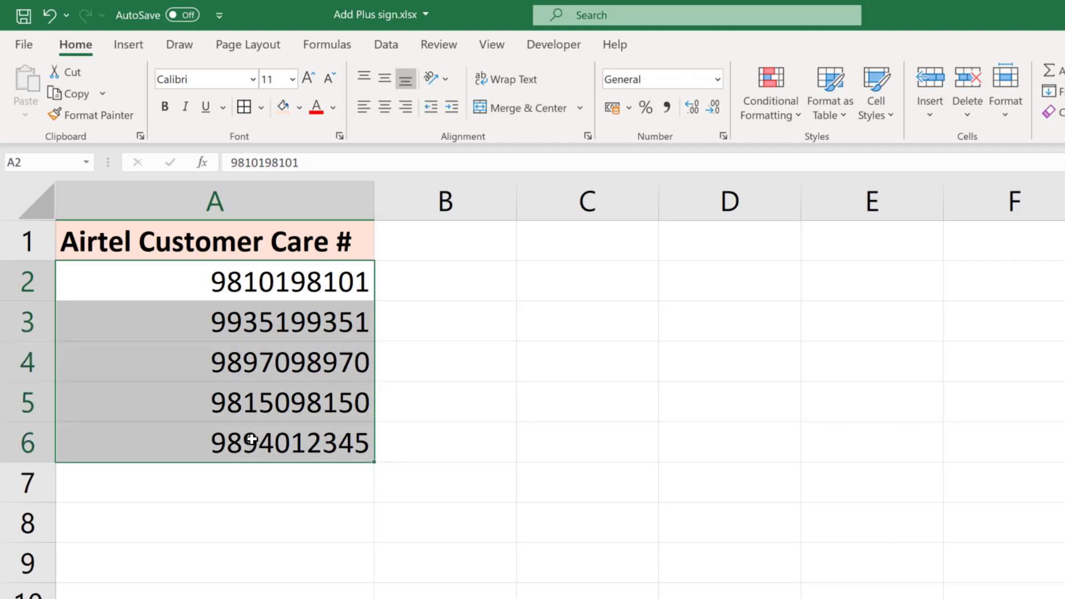
pyautogui.press('ctrl+1')
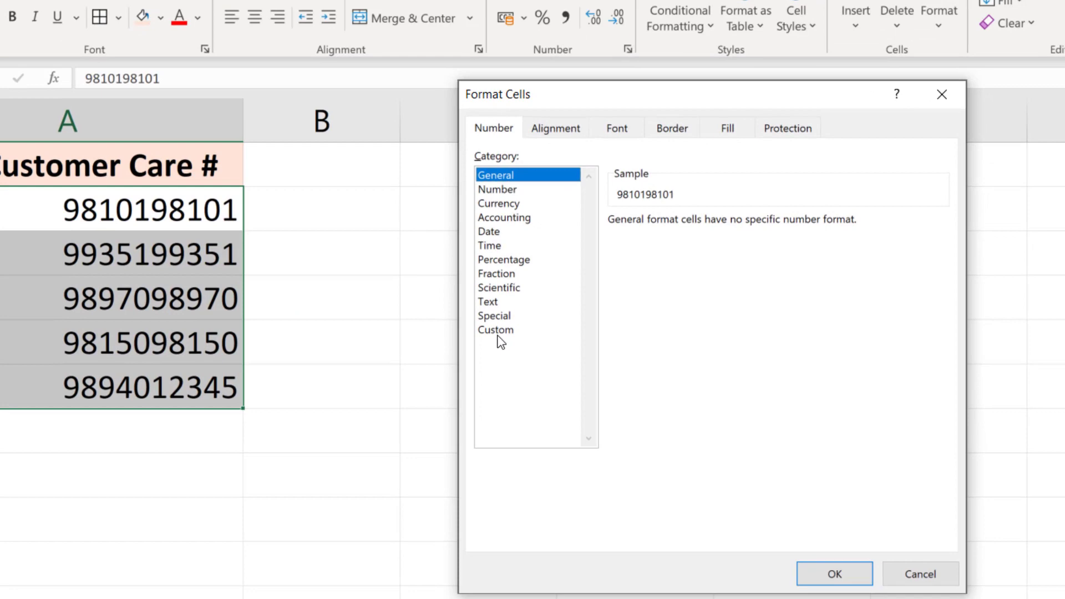
pyautogui.click(495, 329)
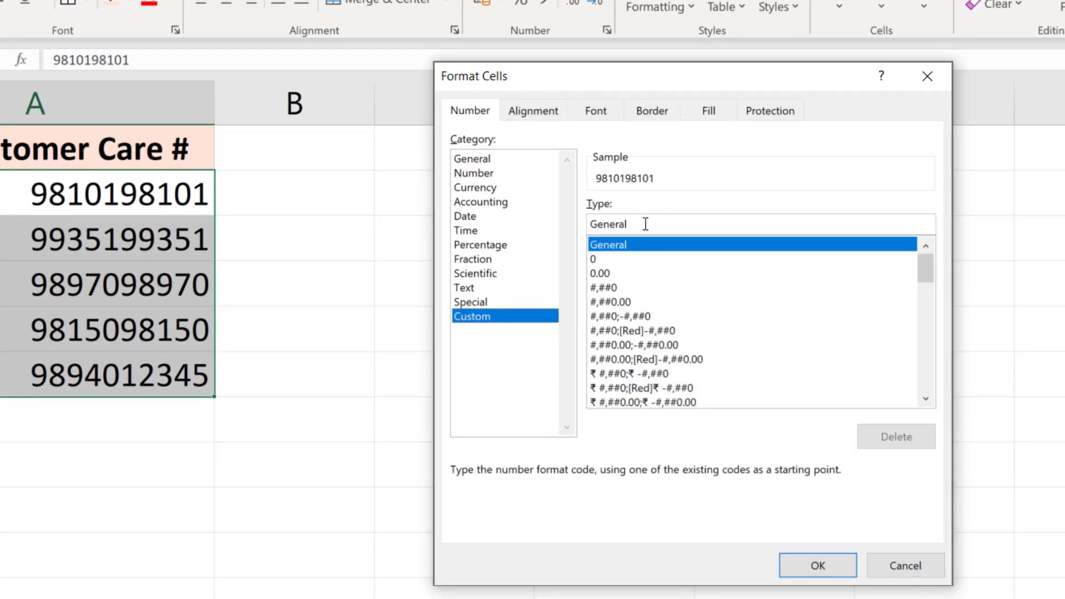
pyautogui.write('+')
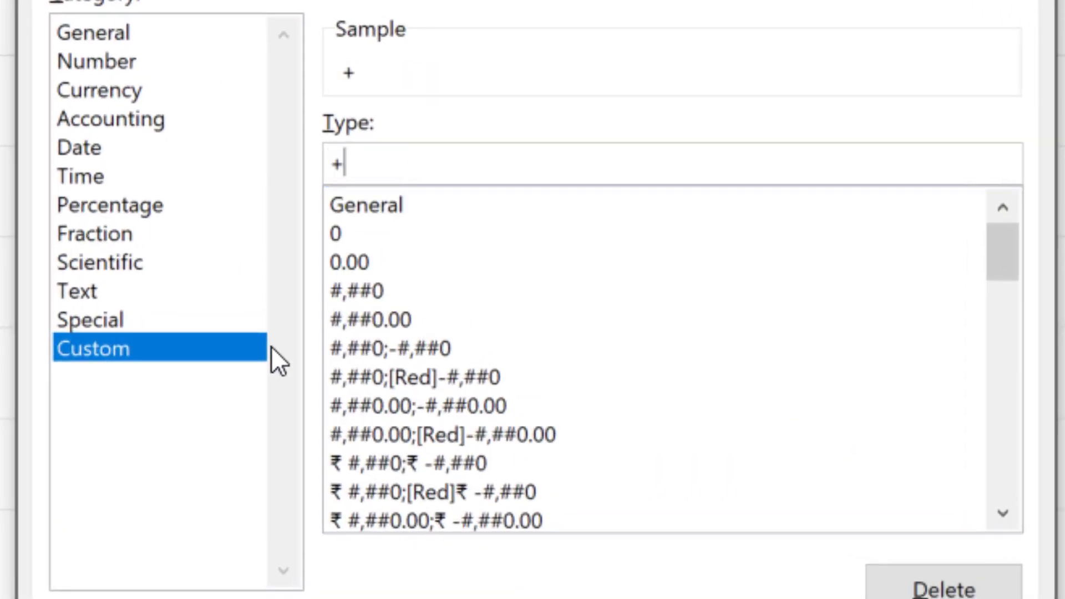
pyautogui.write('0')
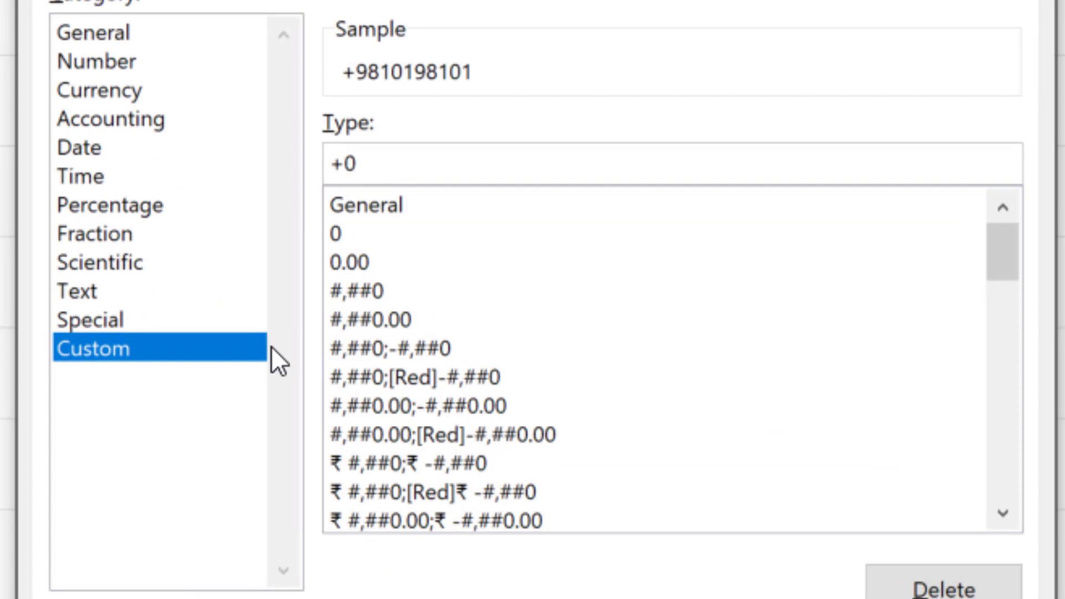
pyautogui.click(611, 163)
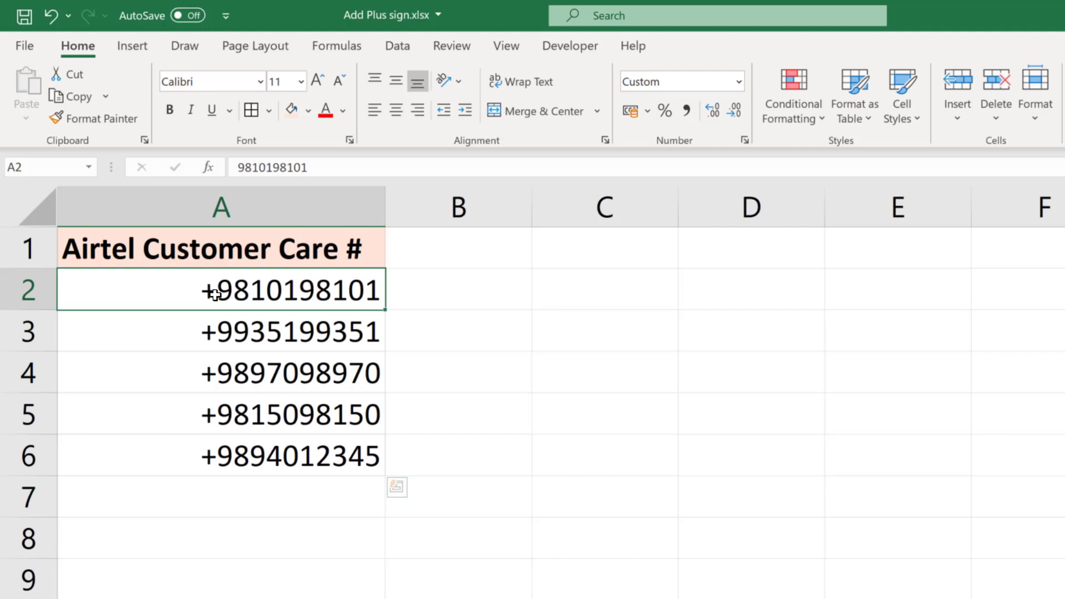
pyautogui.write('9')
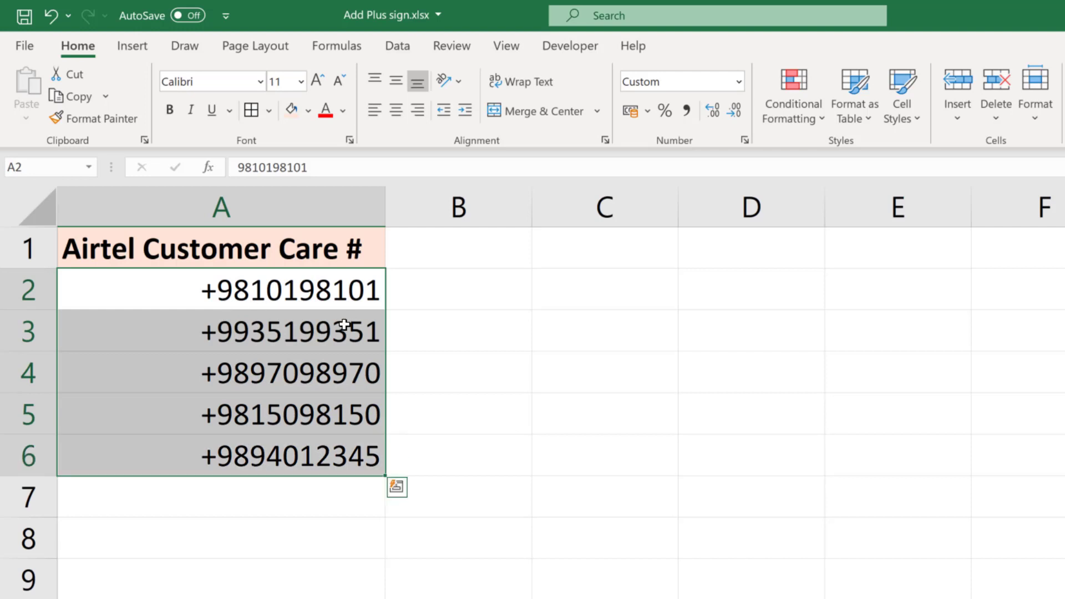
pyautogui.moveTo(216, 289)
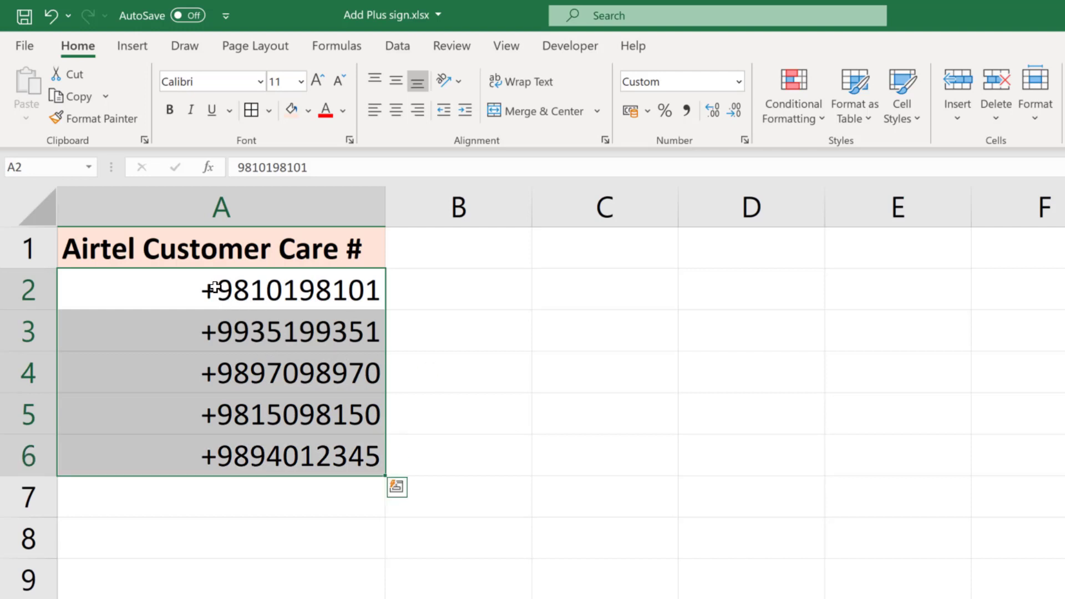
pyautogui.moveTo(264, 468)
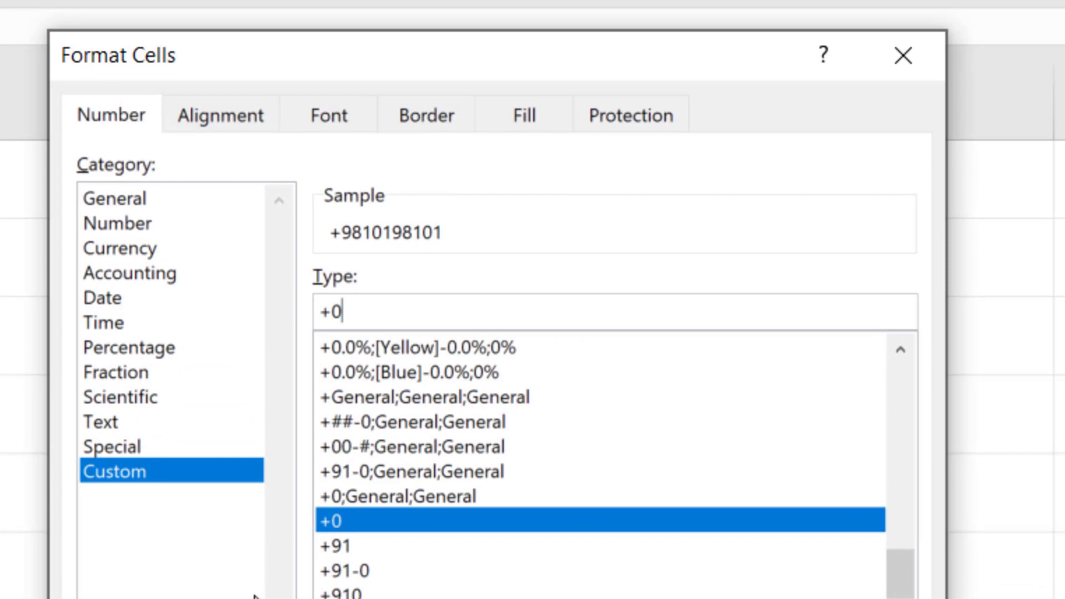
pyautogui.press('Backspace')
pyautogui.write('91')
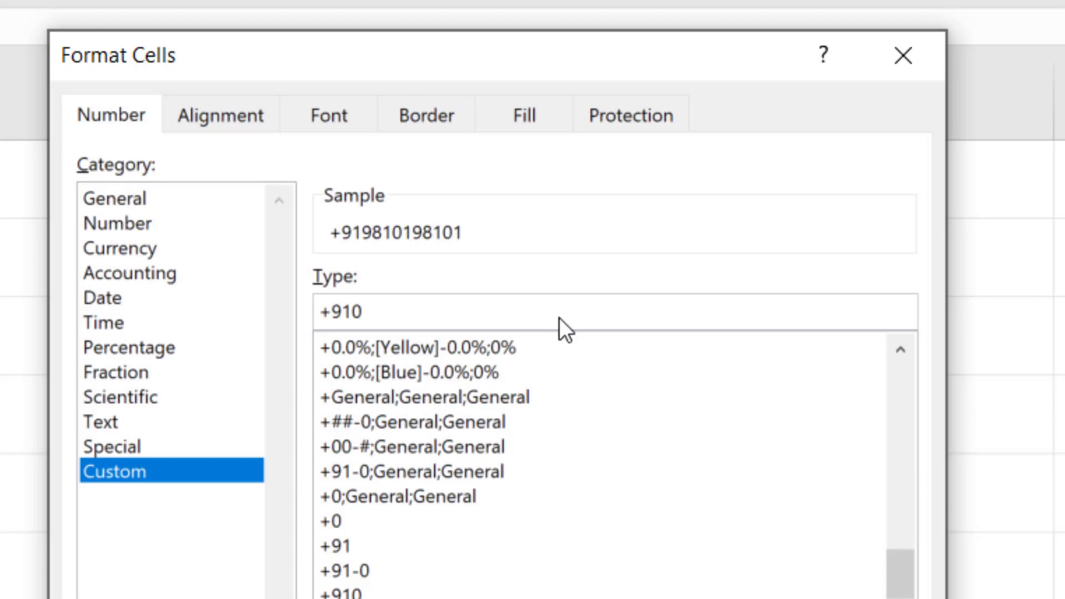
pyautogui.moveTo(343, 256)
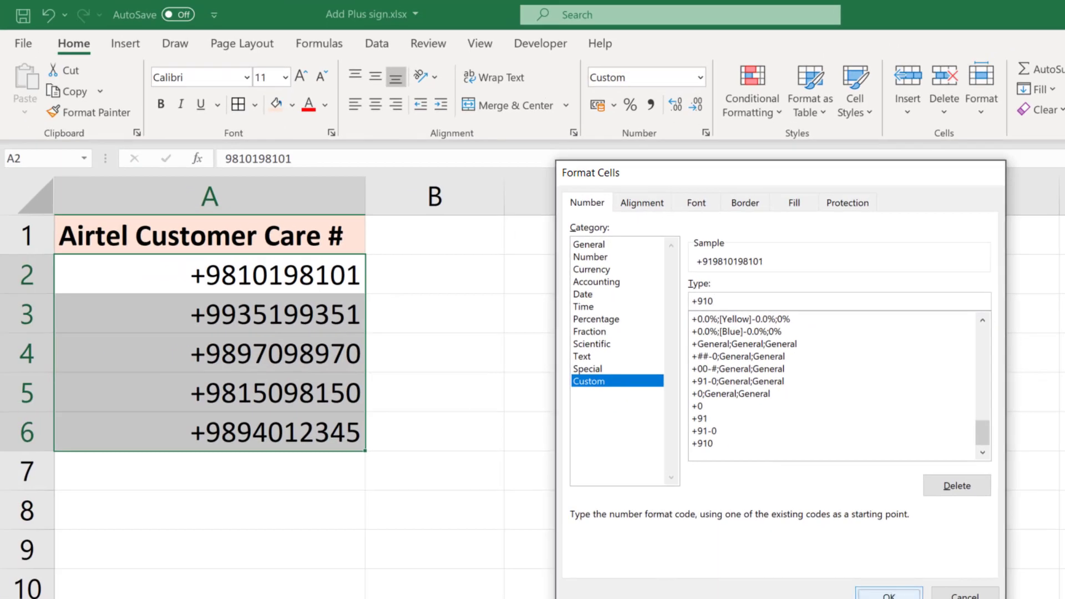
pyautogui.click(888, 593)
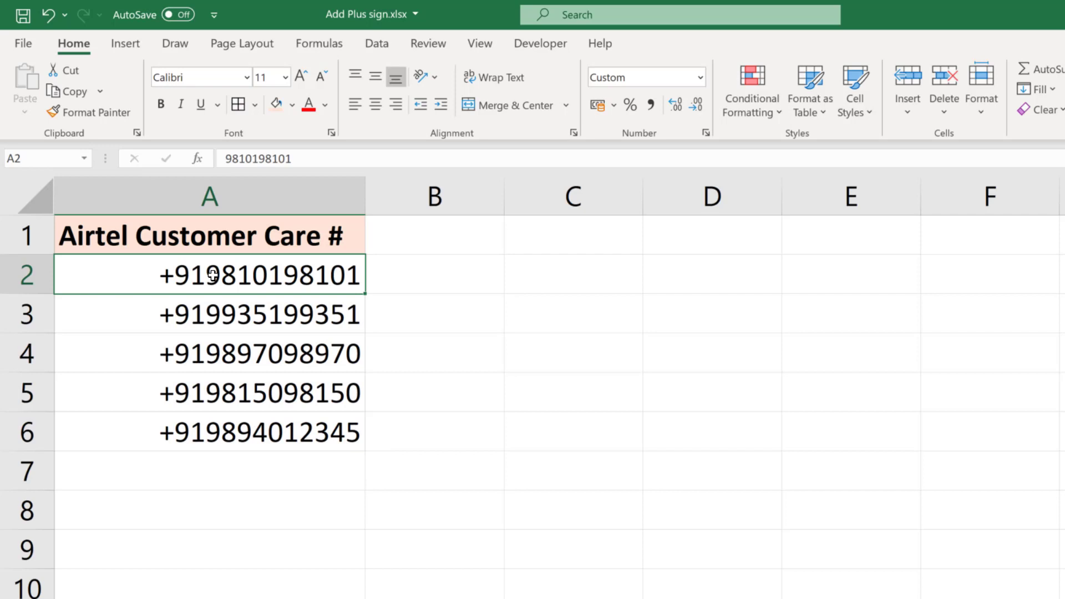
pyautogui.moveTo(228, 158)
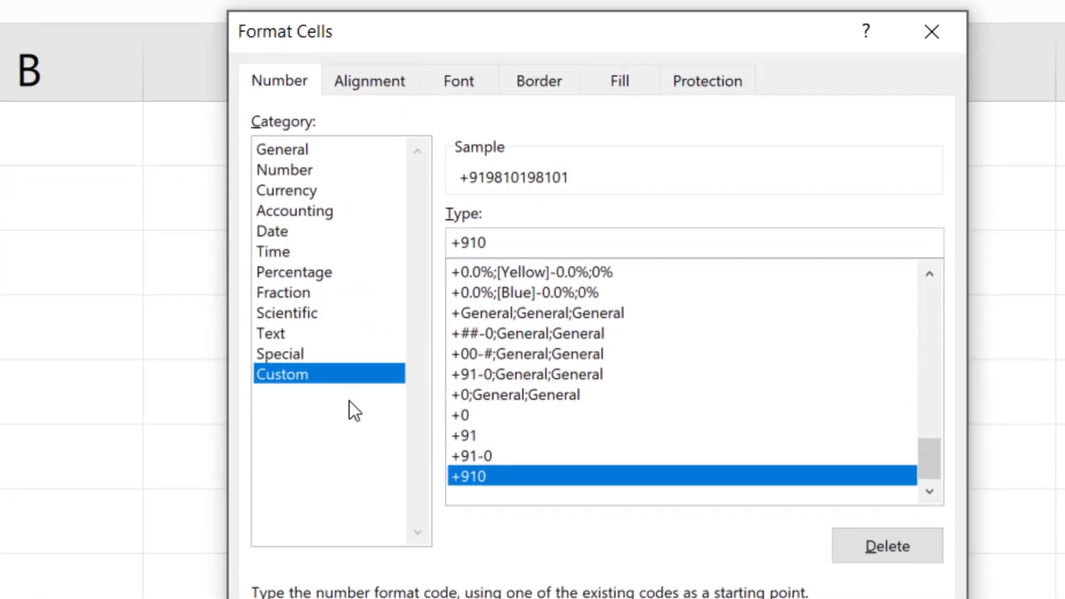
pyautogui.click(471, 456)
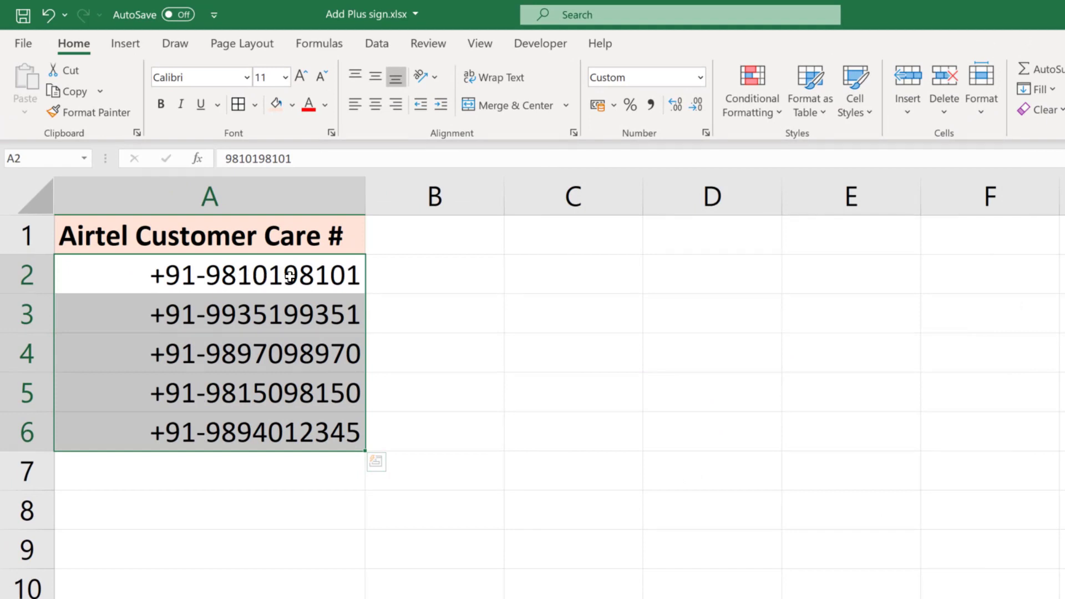
pyautogui.click(209, 275)
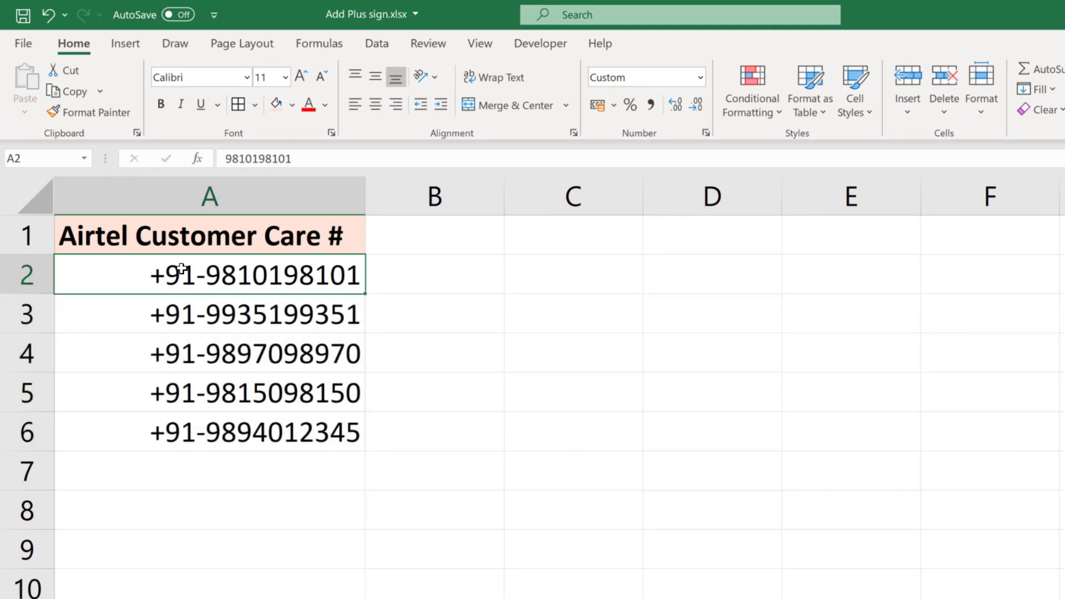
pyautogui.moveTo(202, 264)
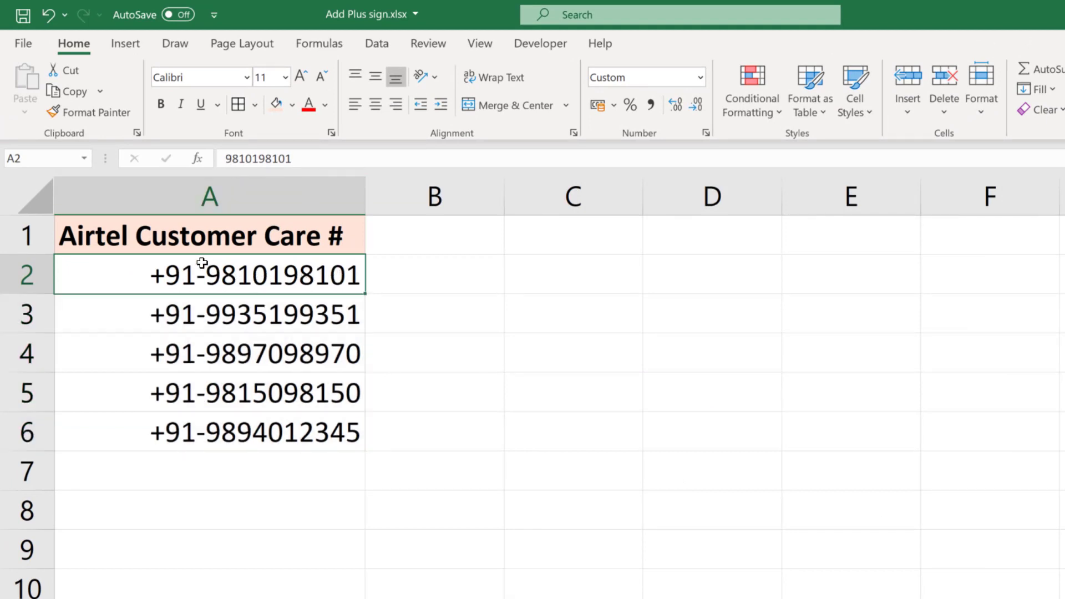
pyautogui.moveTo(201, 307)
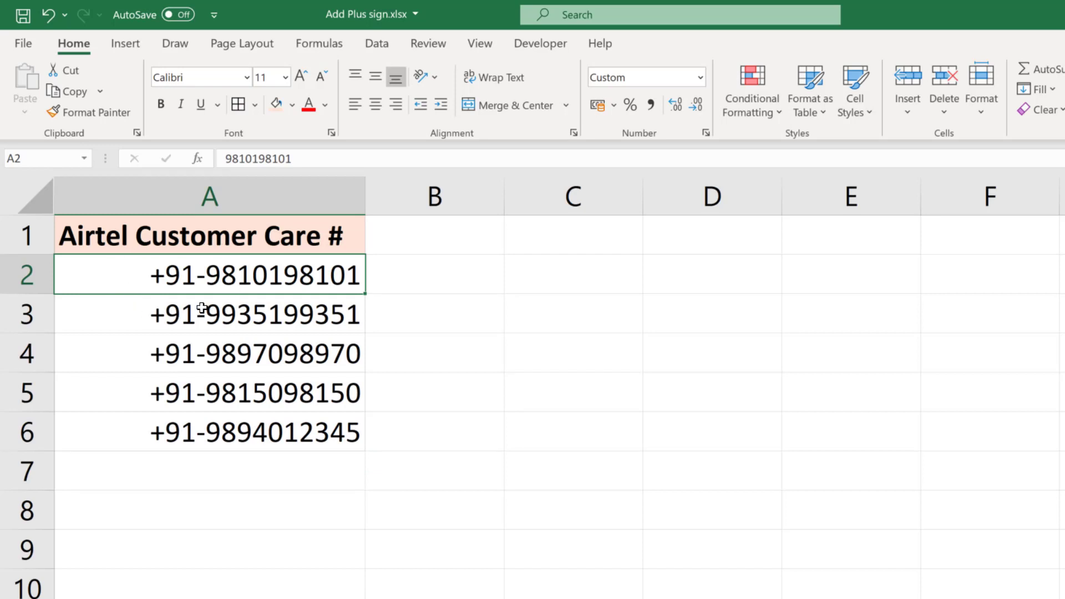